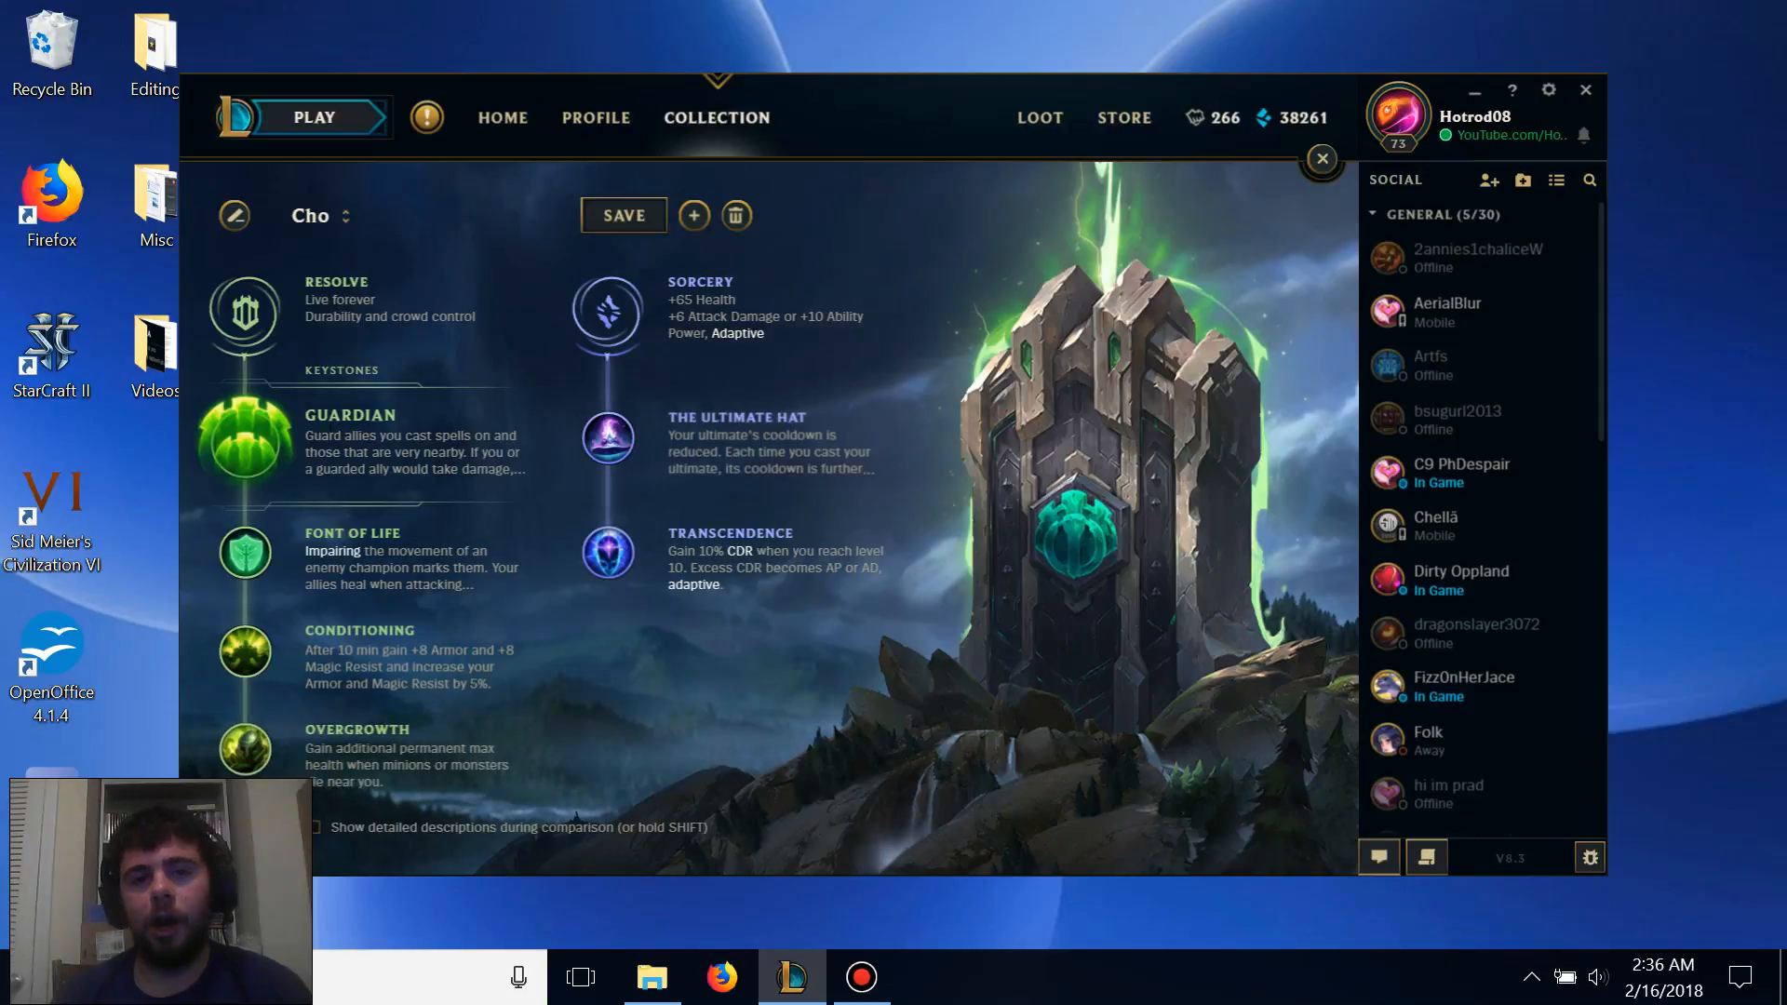
mouse_move(1037, 783)
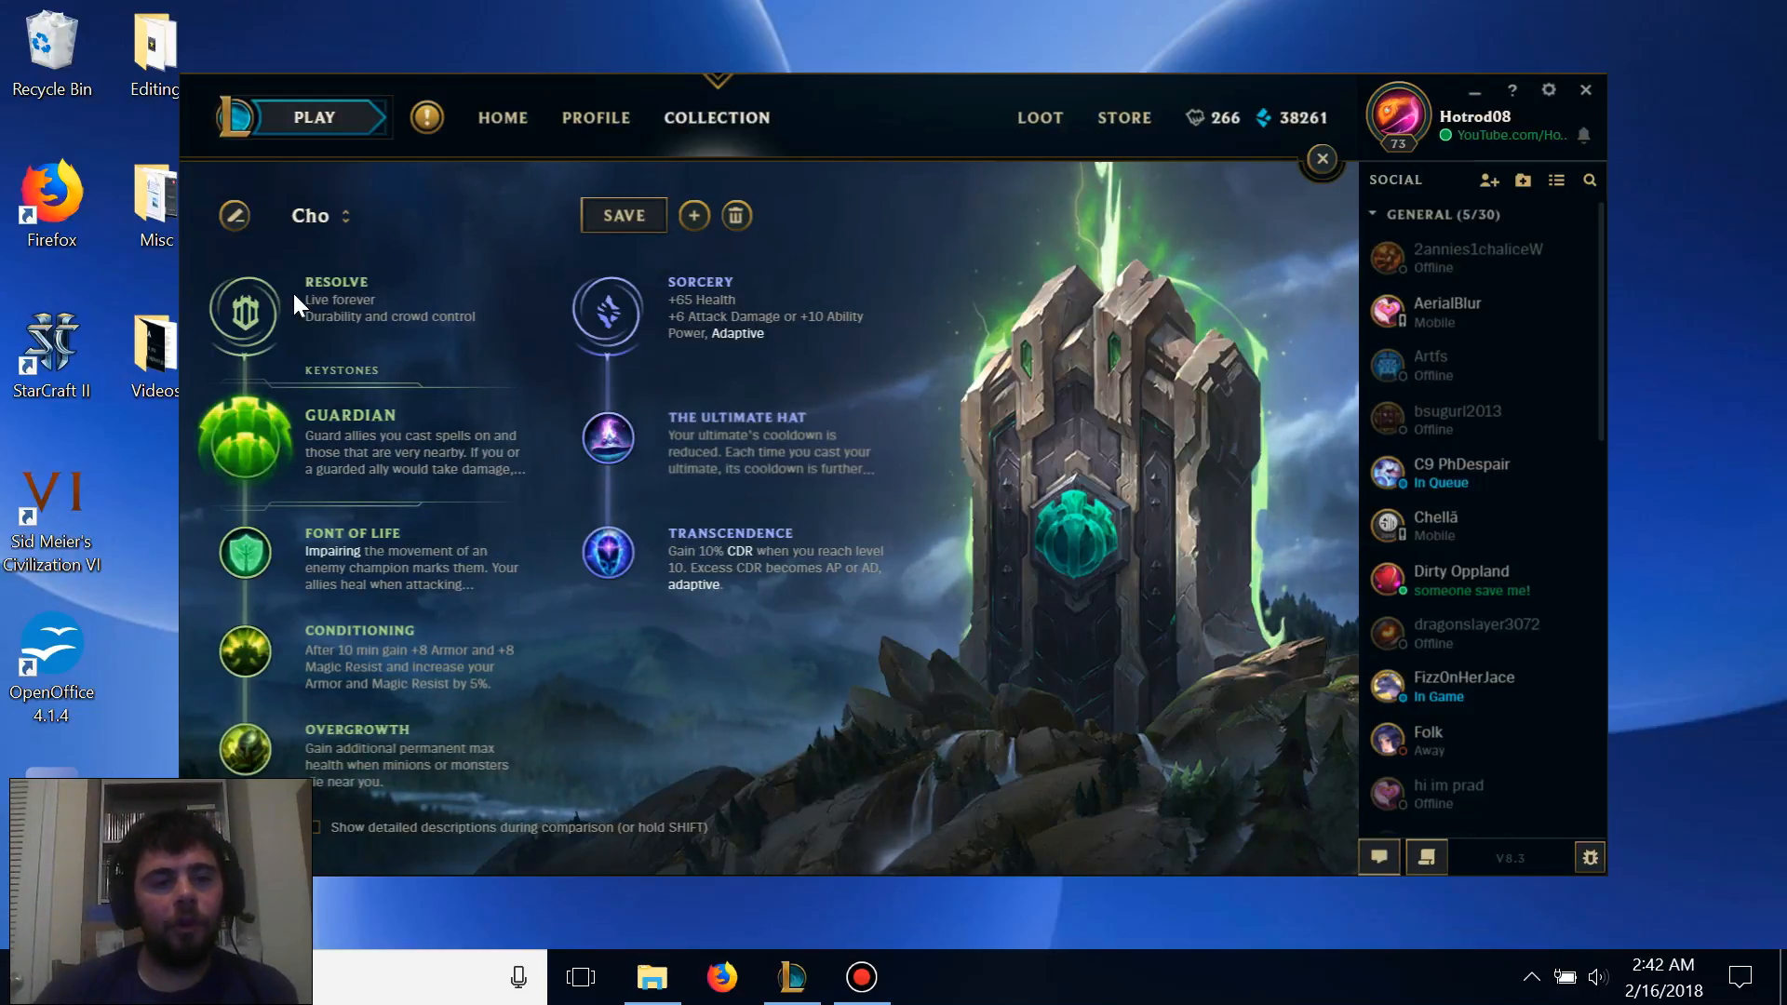
mouse_move(608, 309)
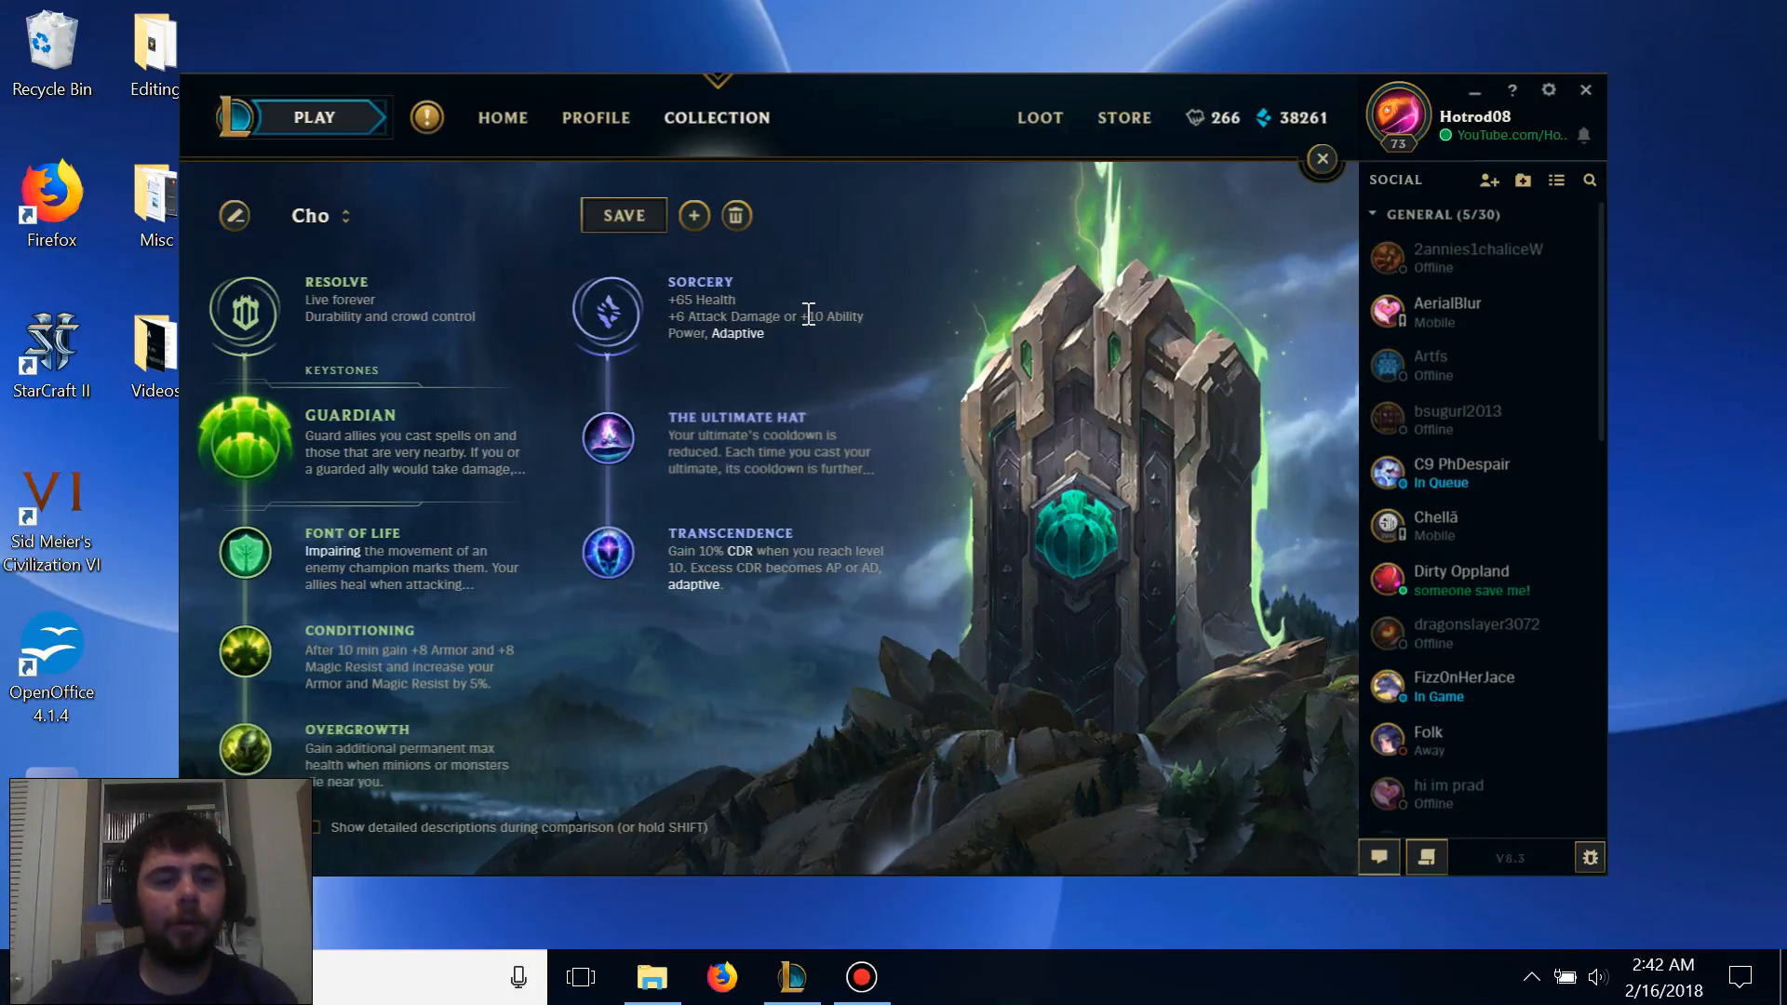
mouse_move(243, 442)
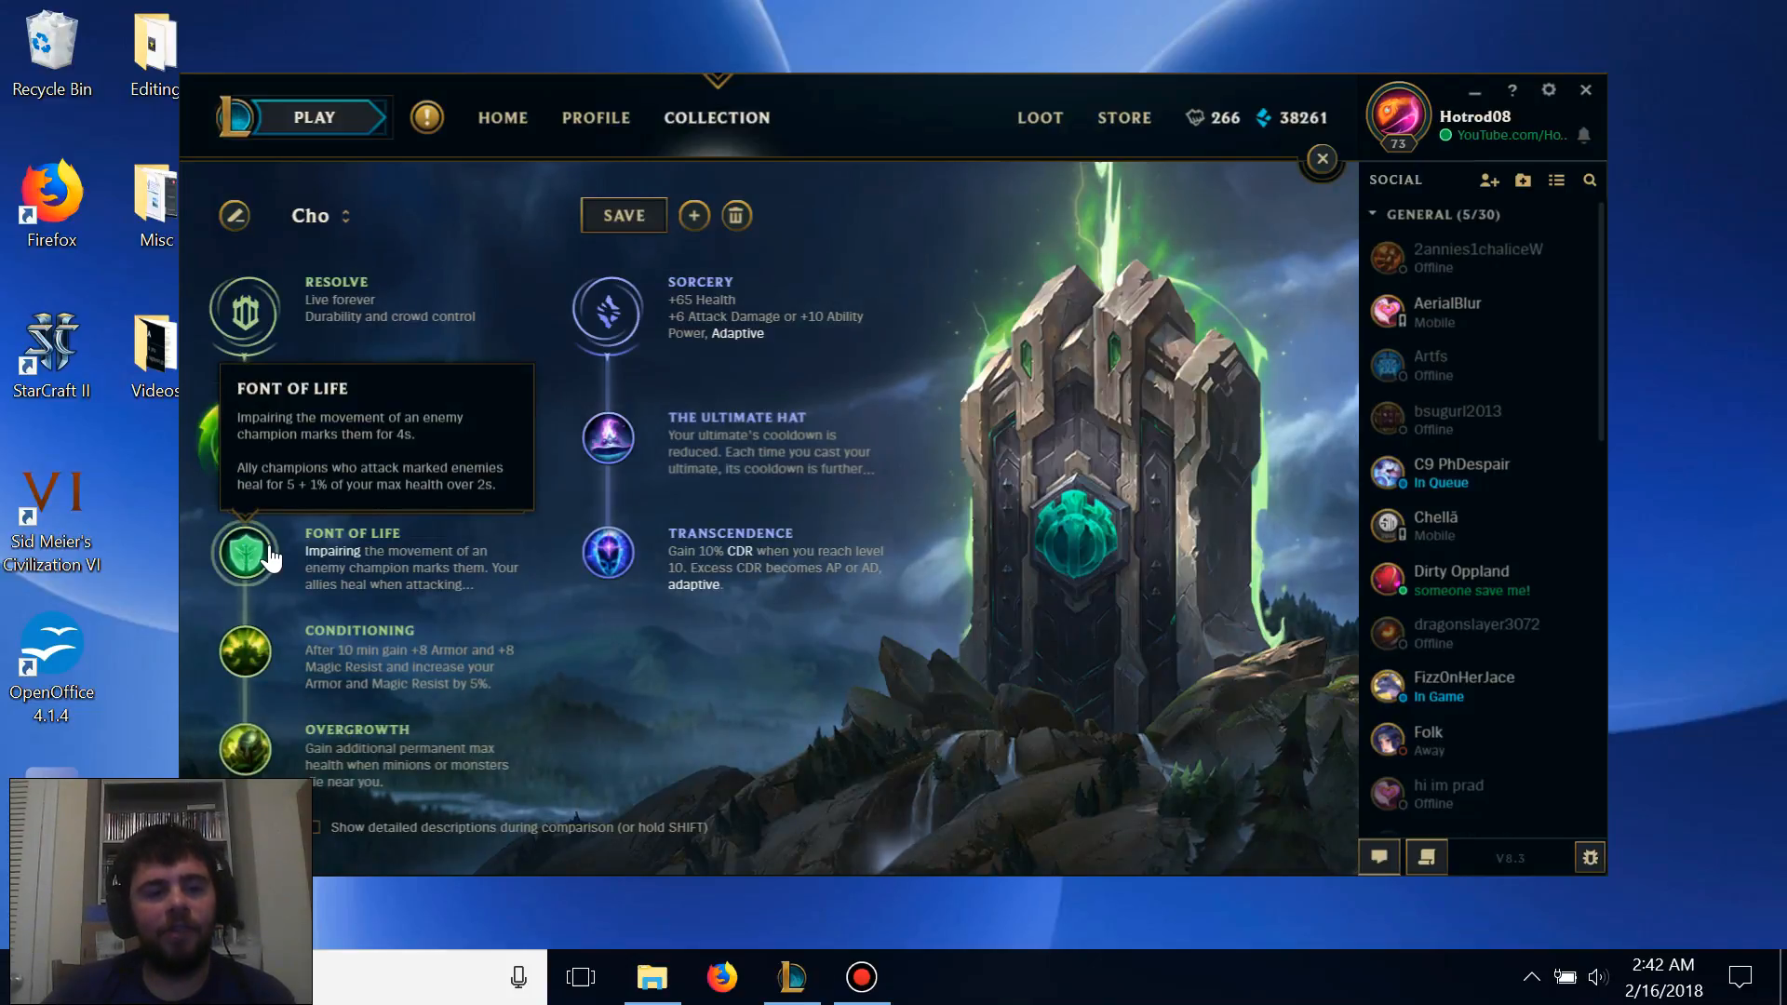
Compare rune alternatives, keeping Font of Life and swapping Transcendence for Celerity.
click(244, 445)
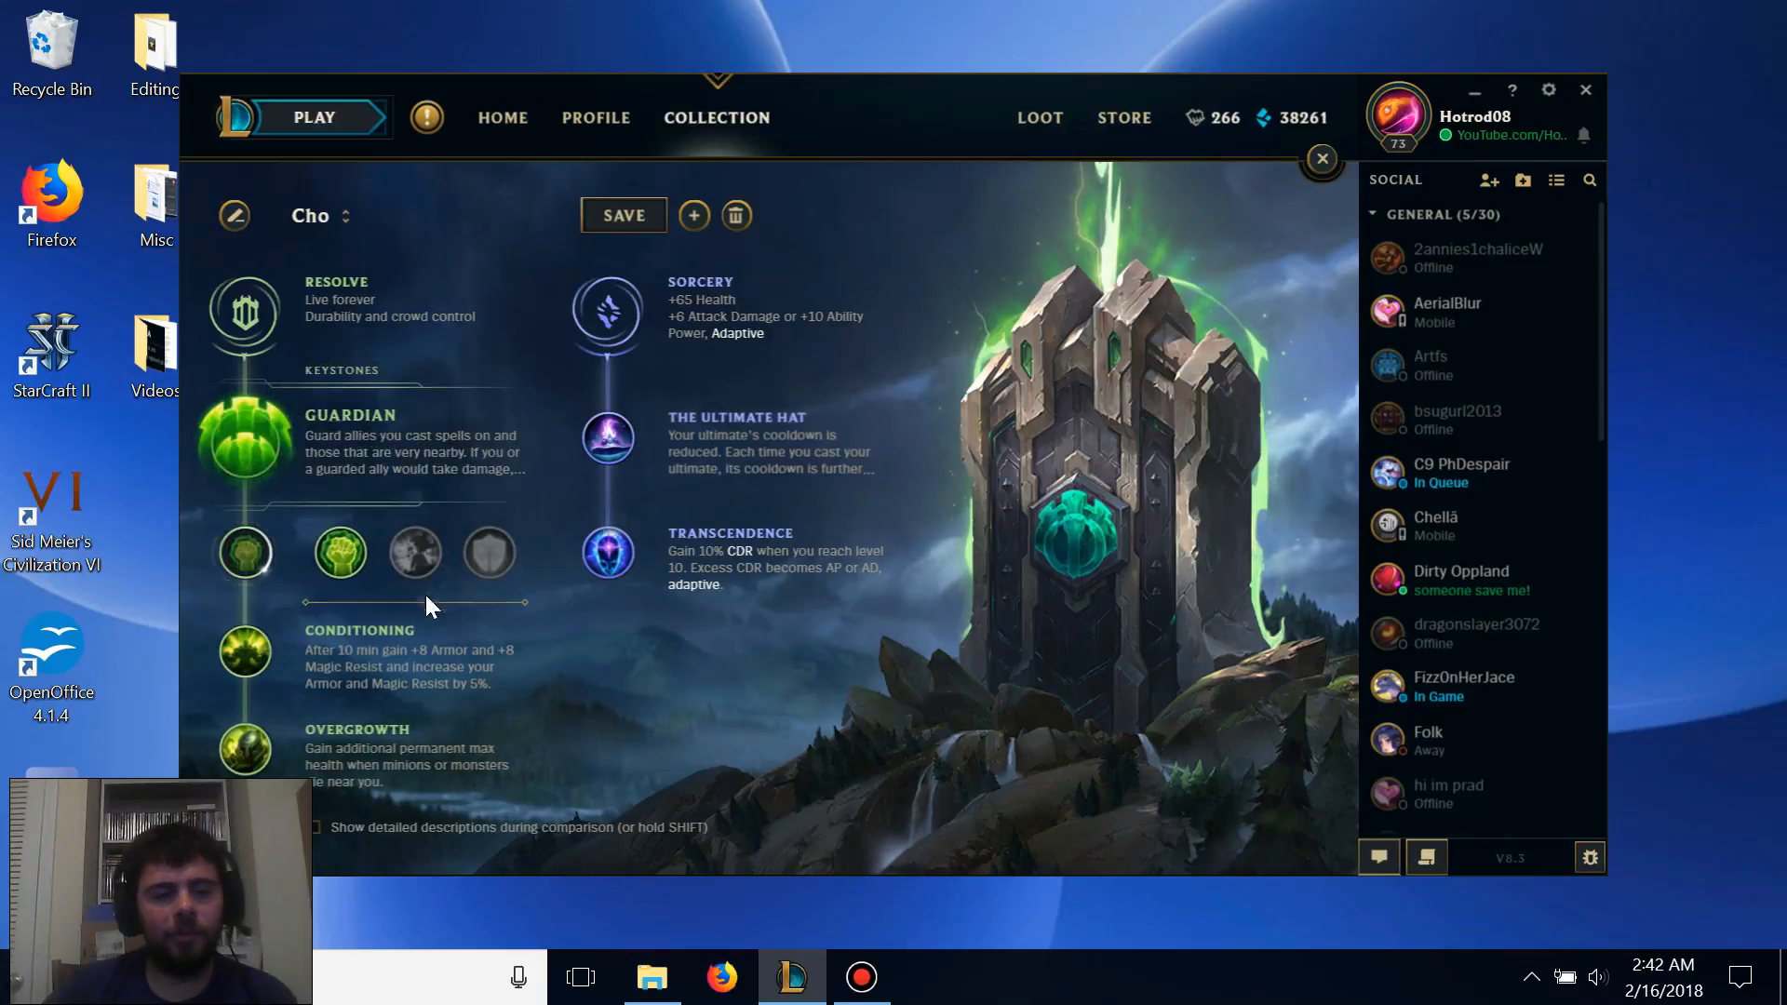
click(244, 553)
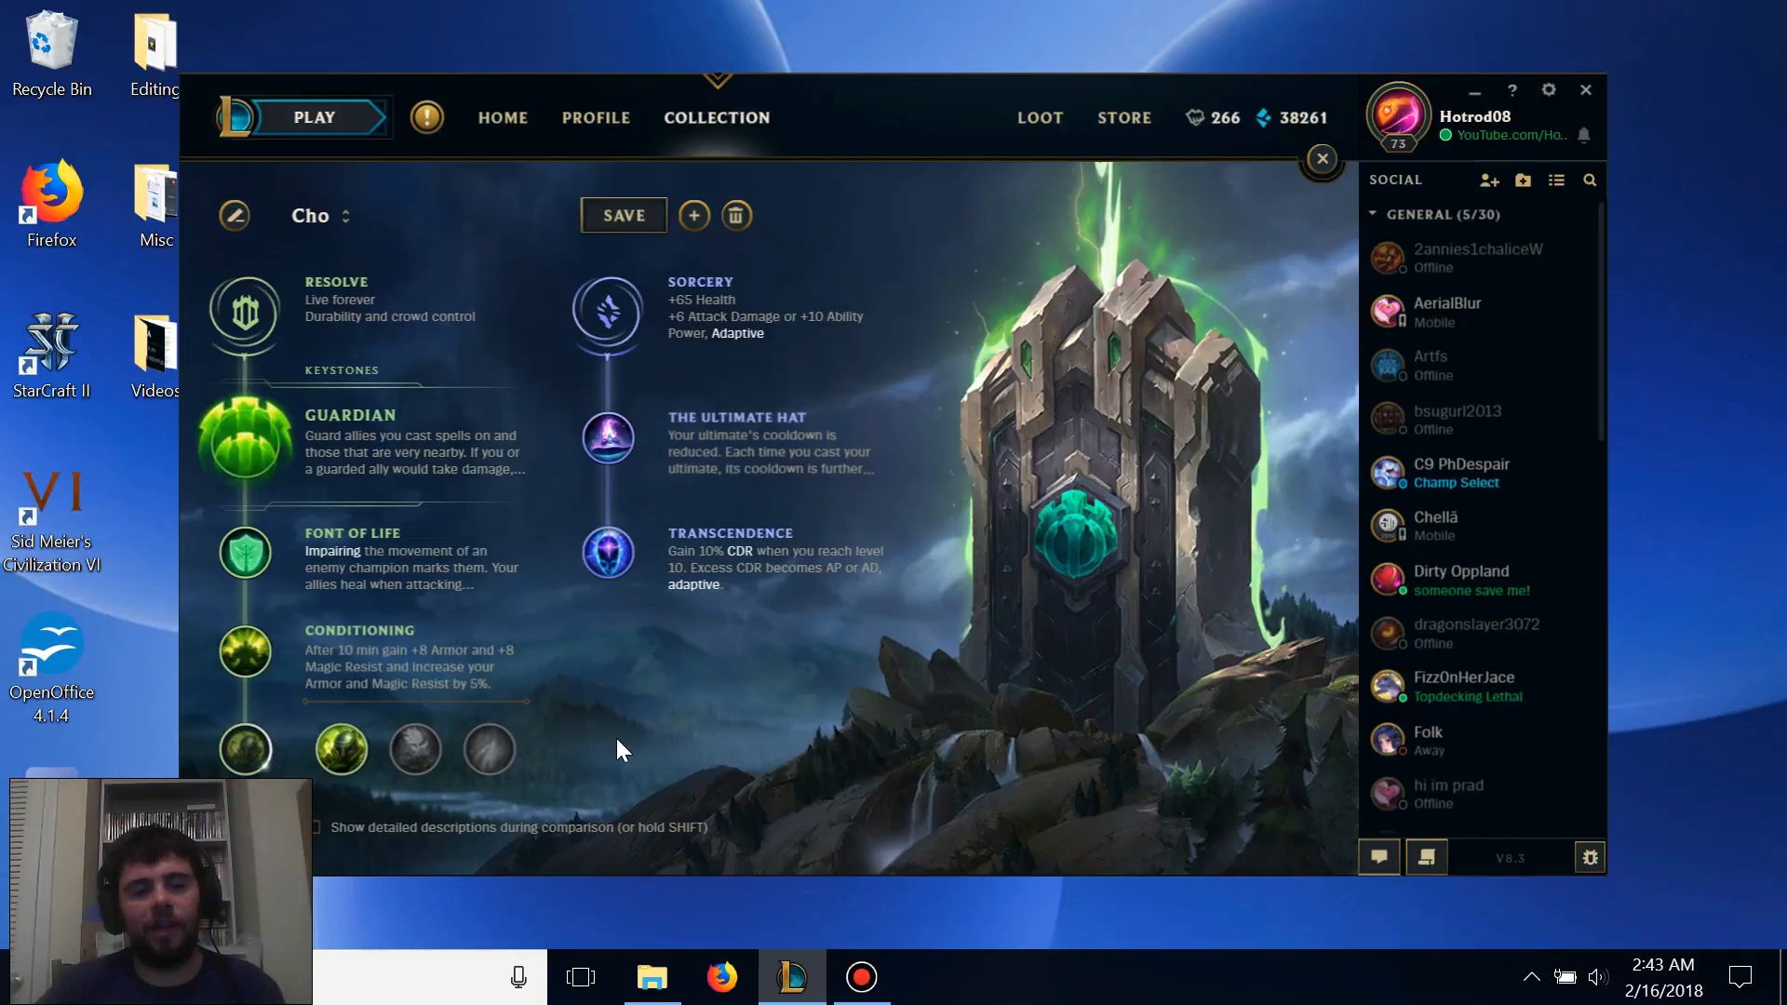
mouse_move(341, 750)
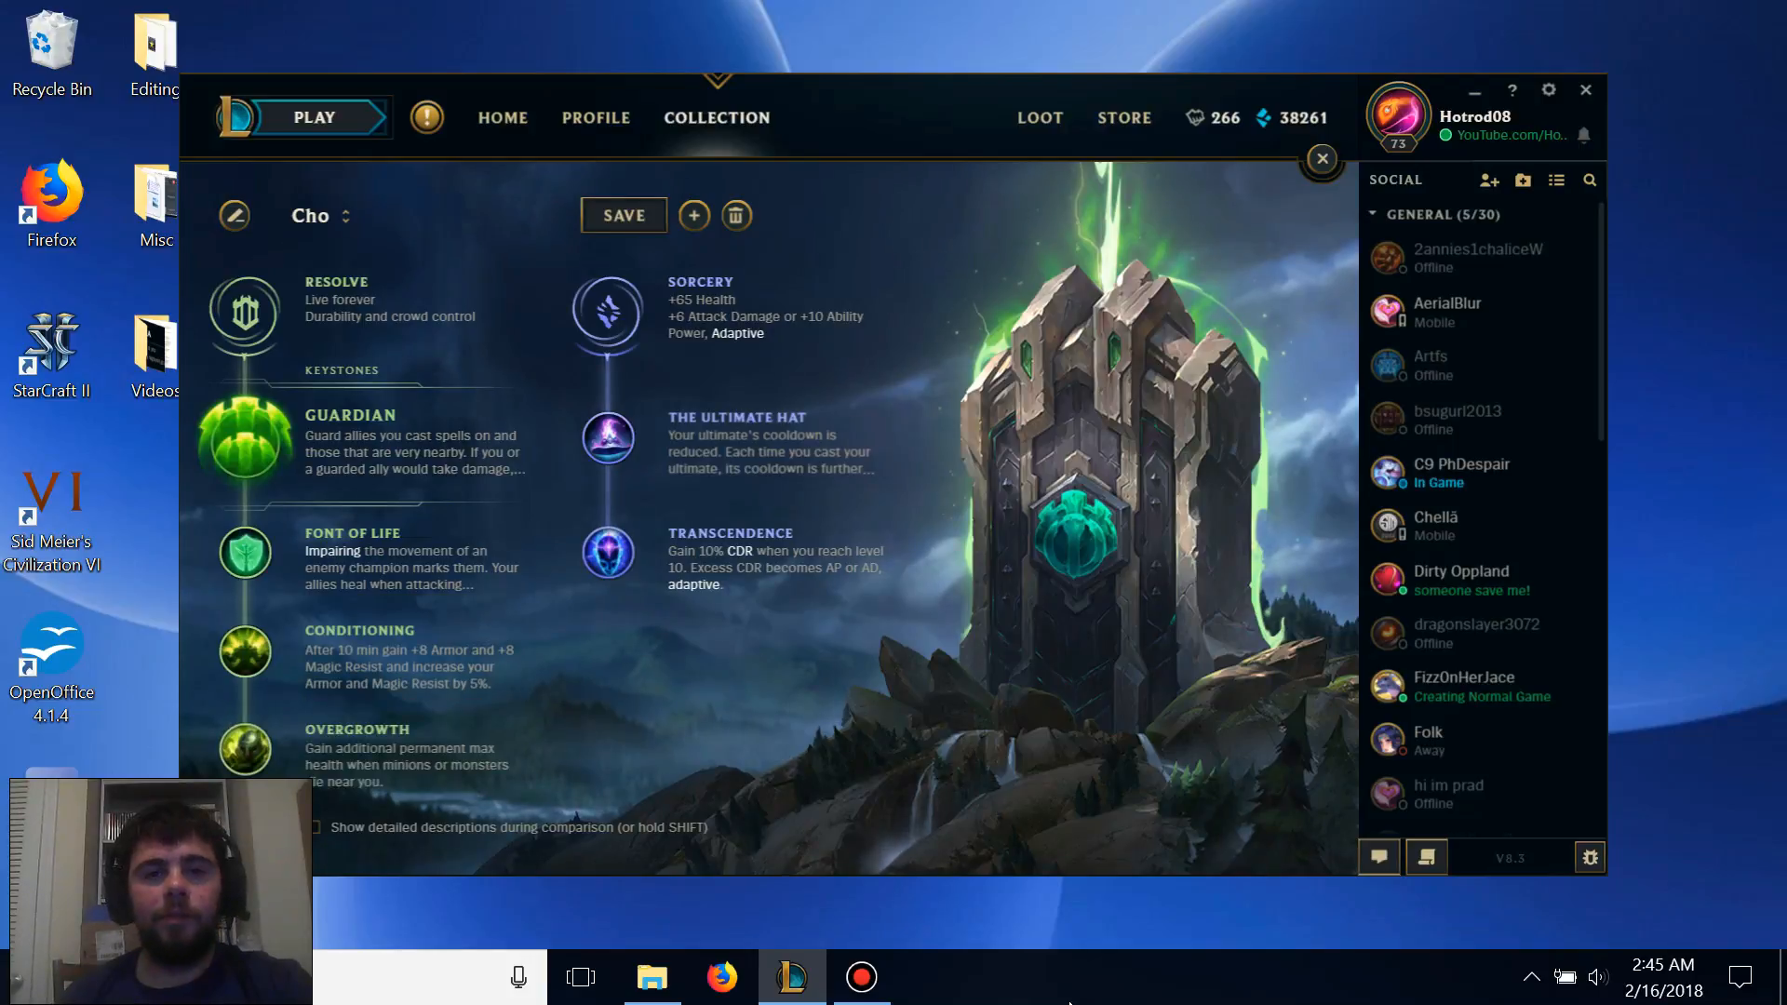
mouse_move(605, 439)
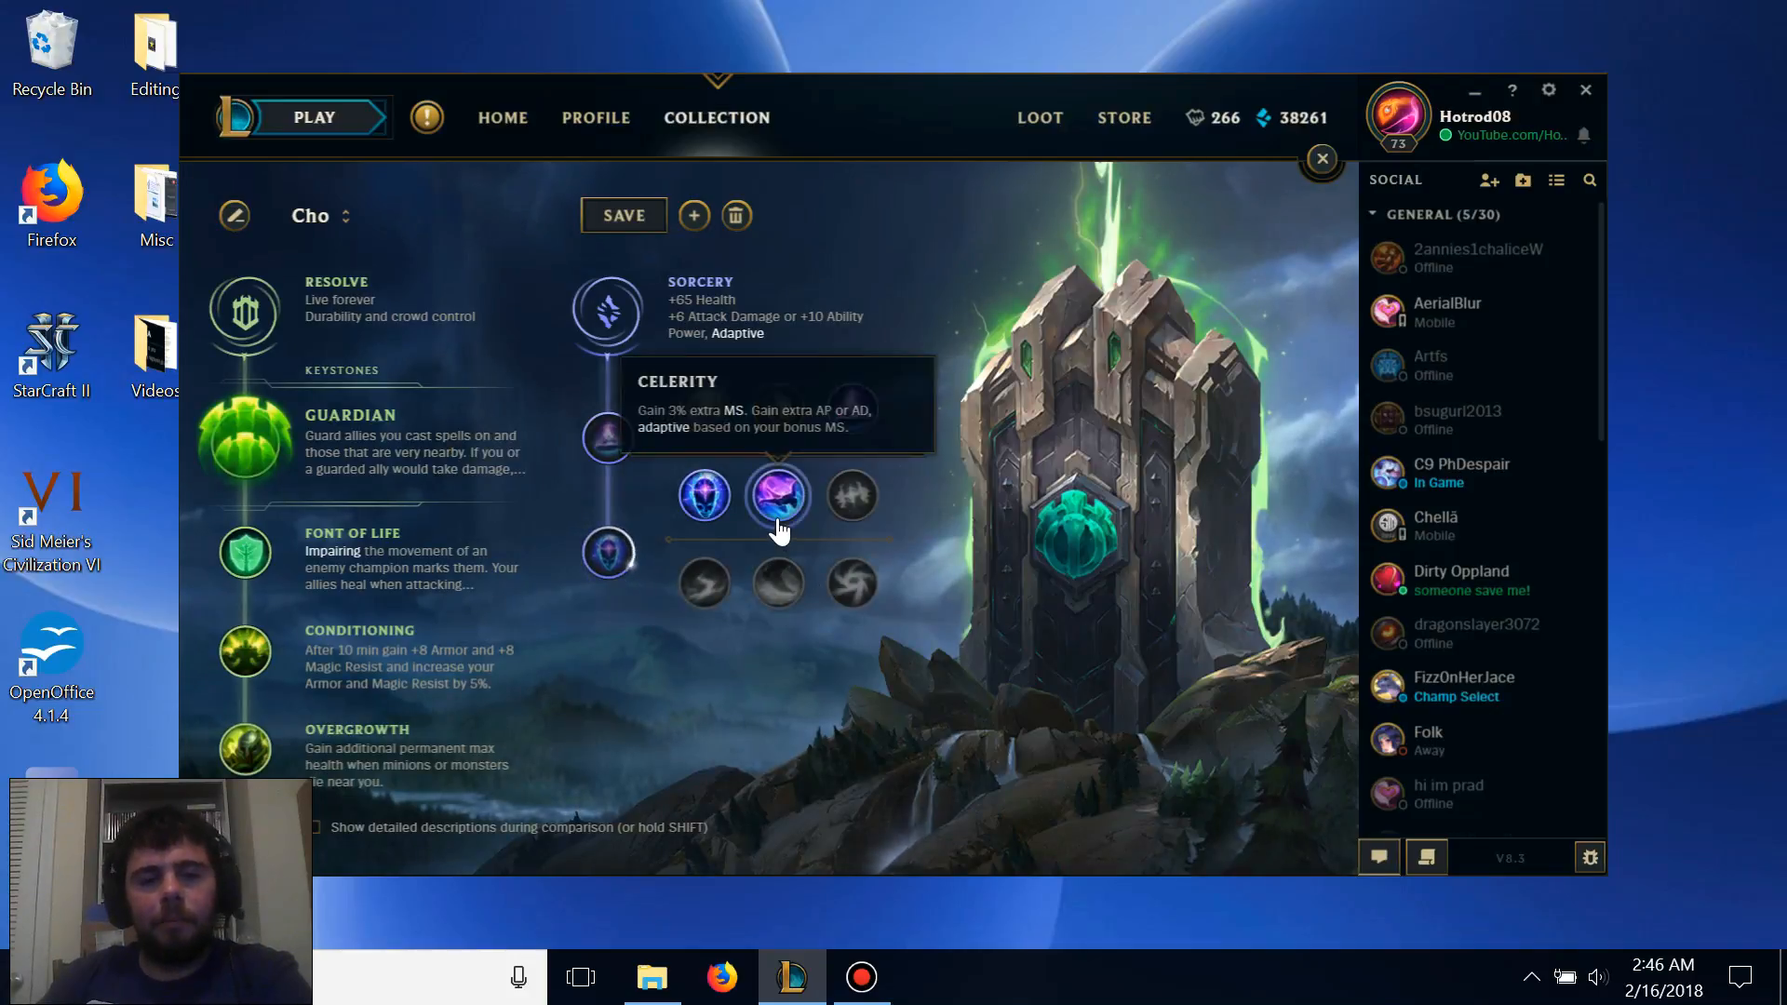
click(778, 492)
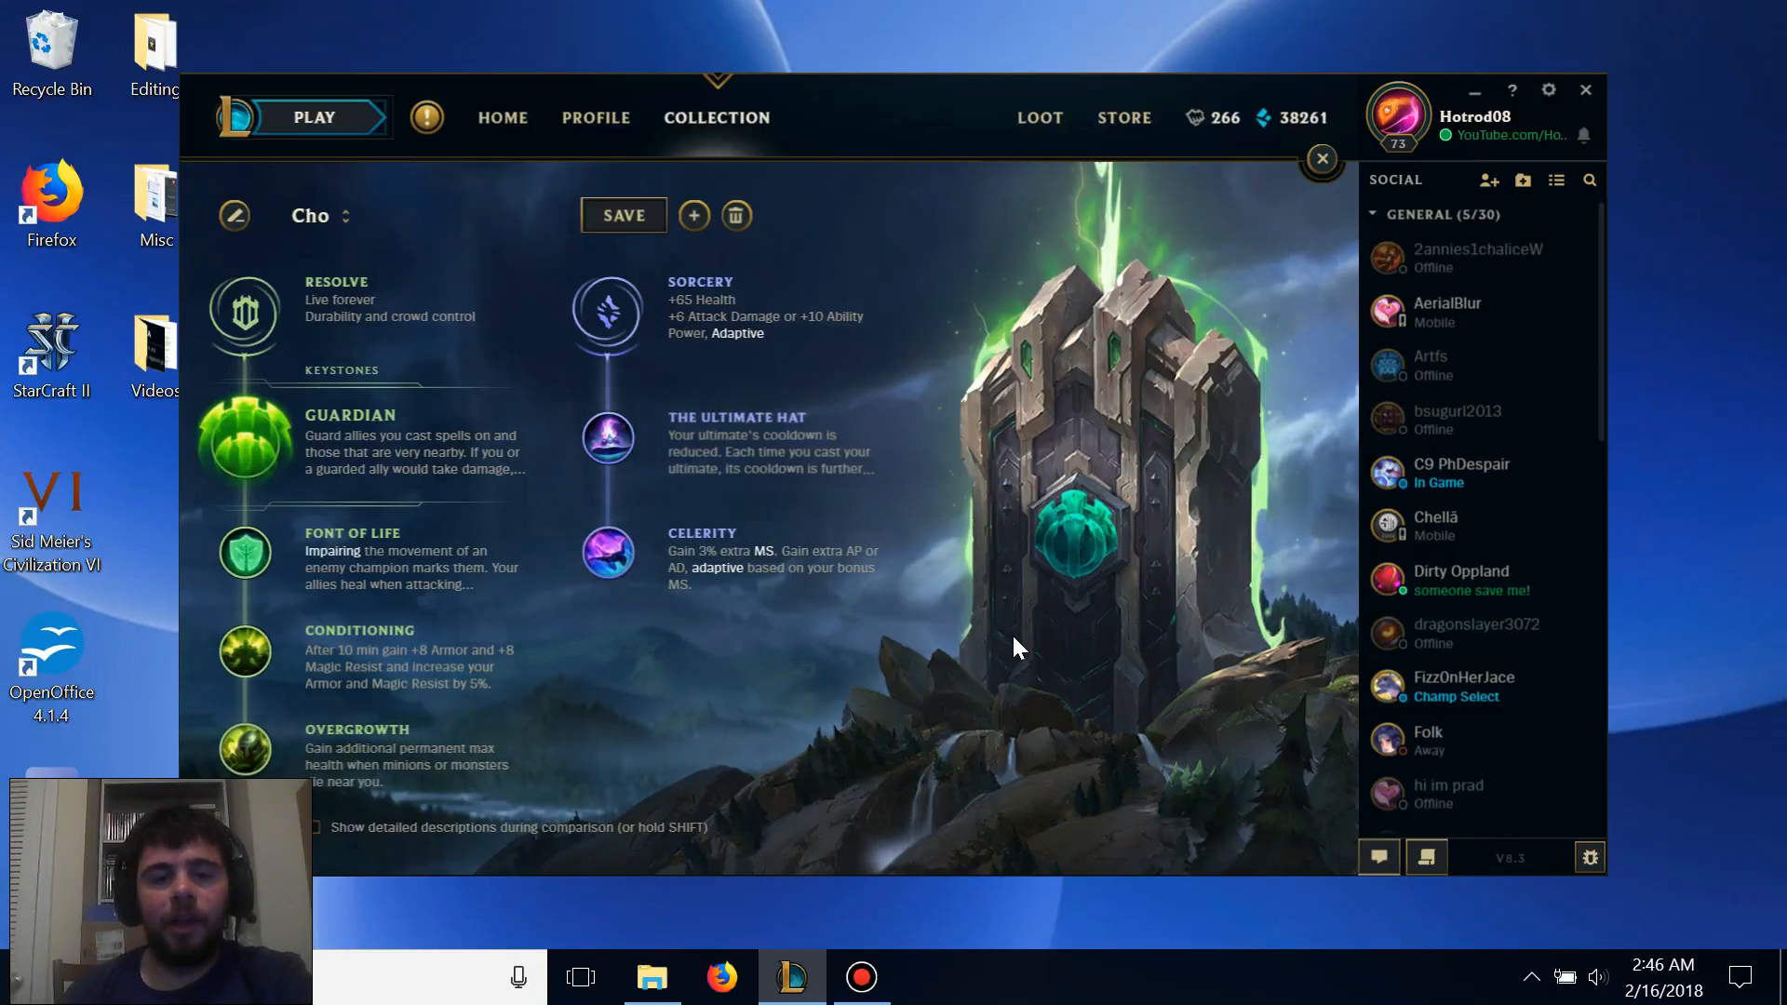
mouse_move(607, 555)
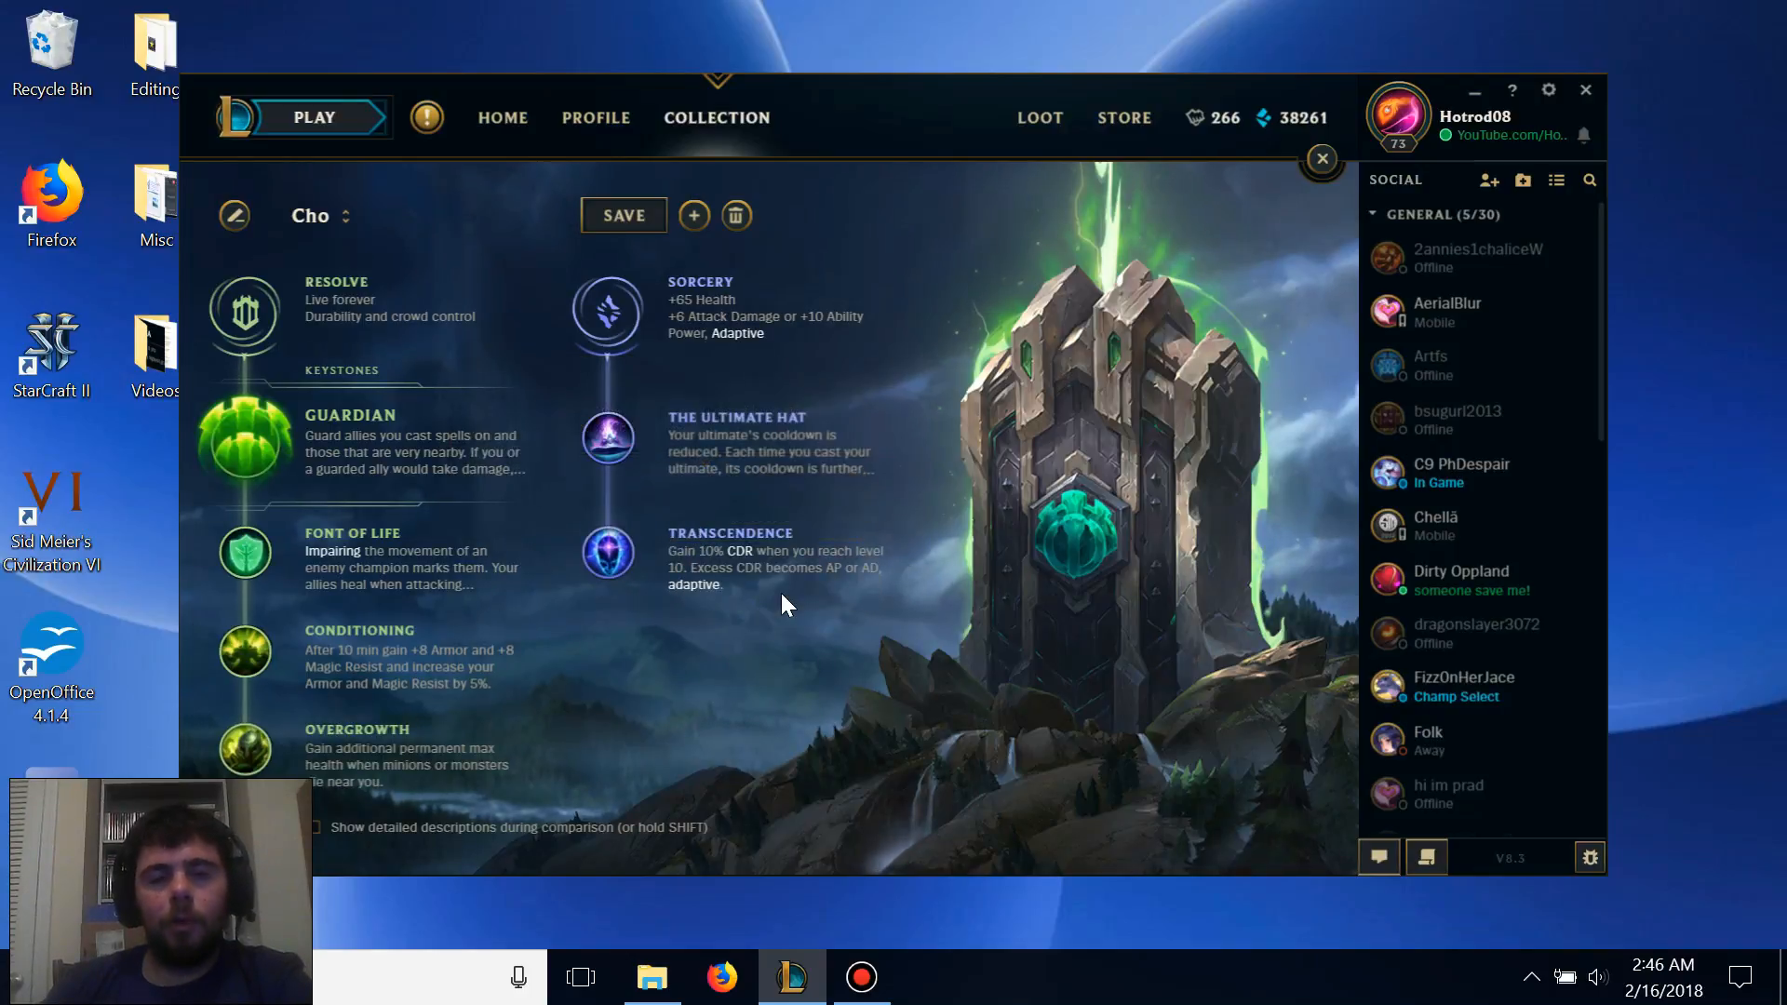
mouse_move(1197, 294)
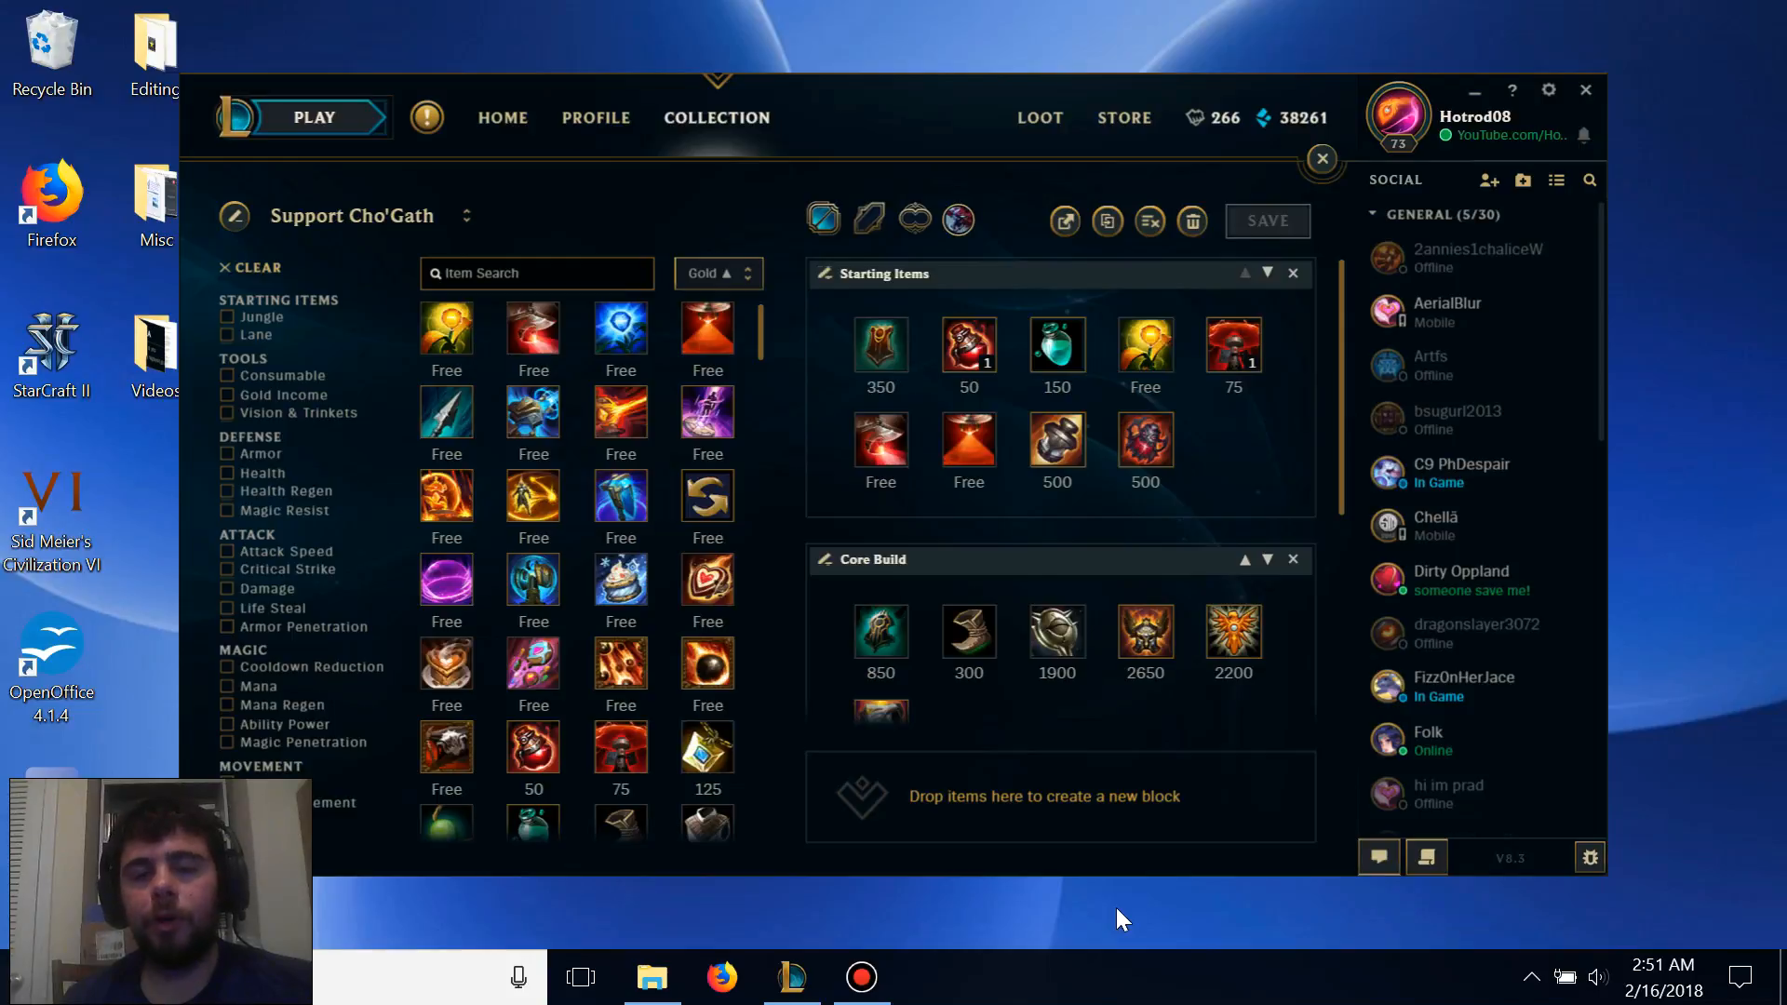
mouse_move(880, 341)
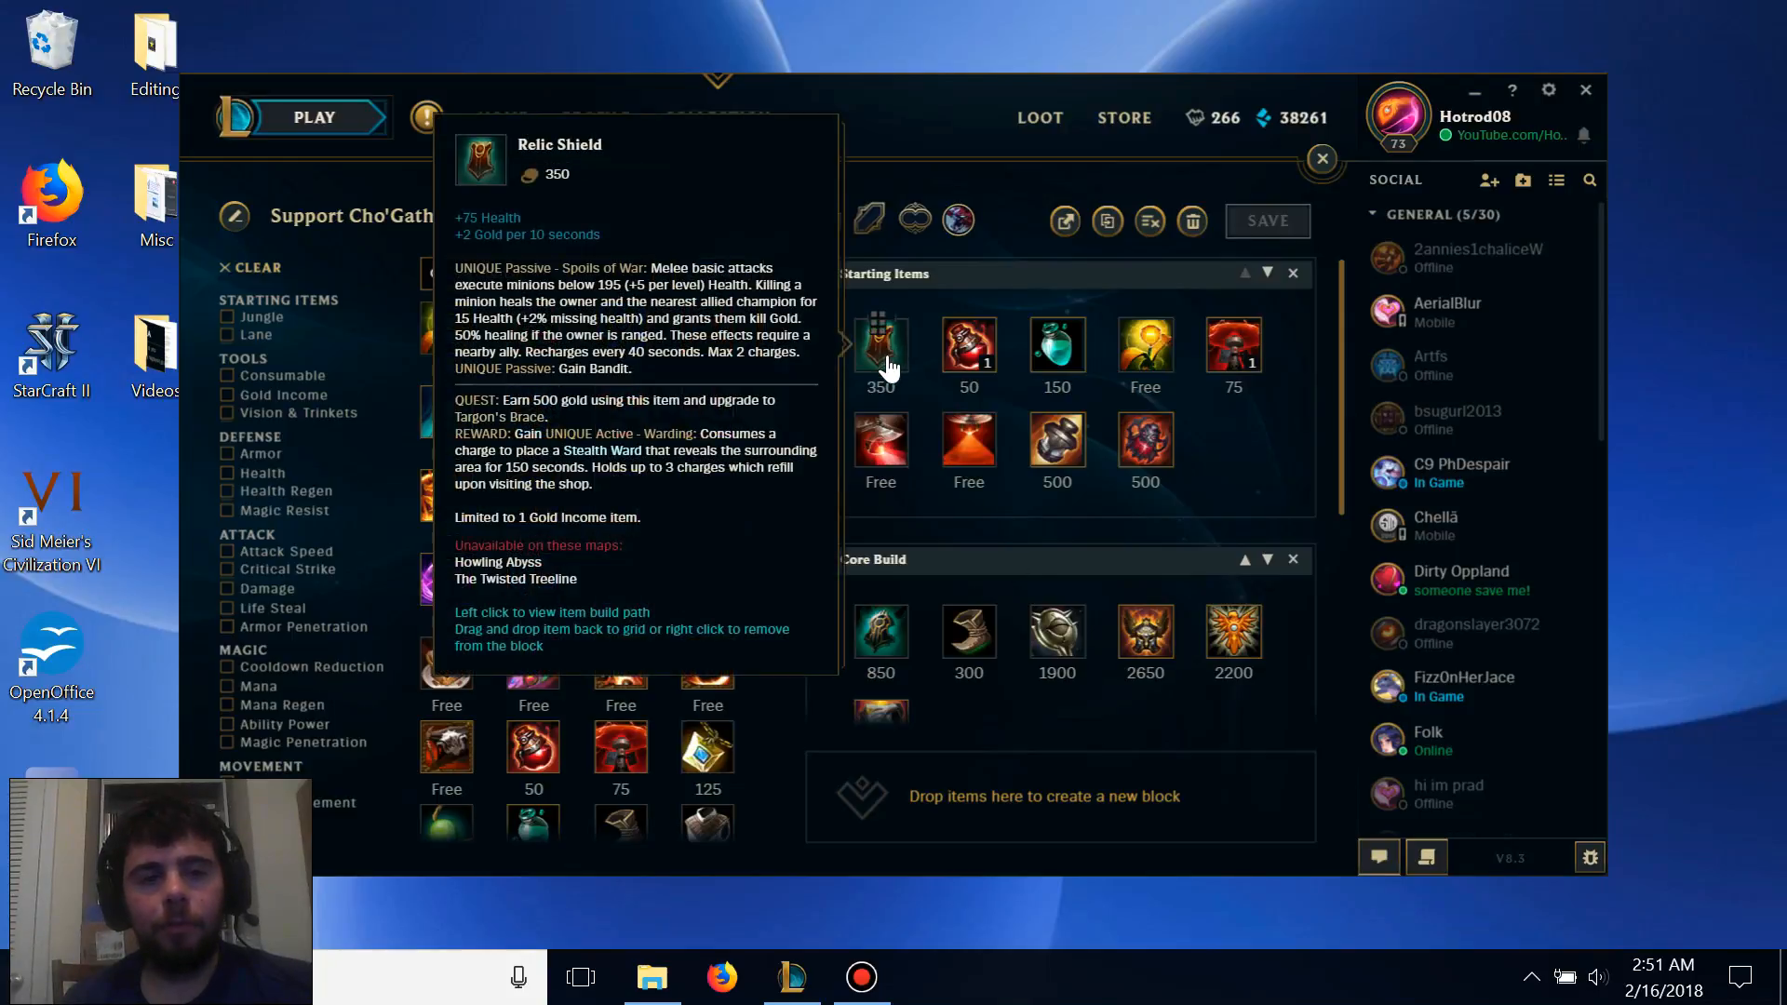
mouse_move(969, 341)
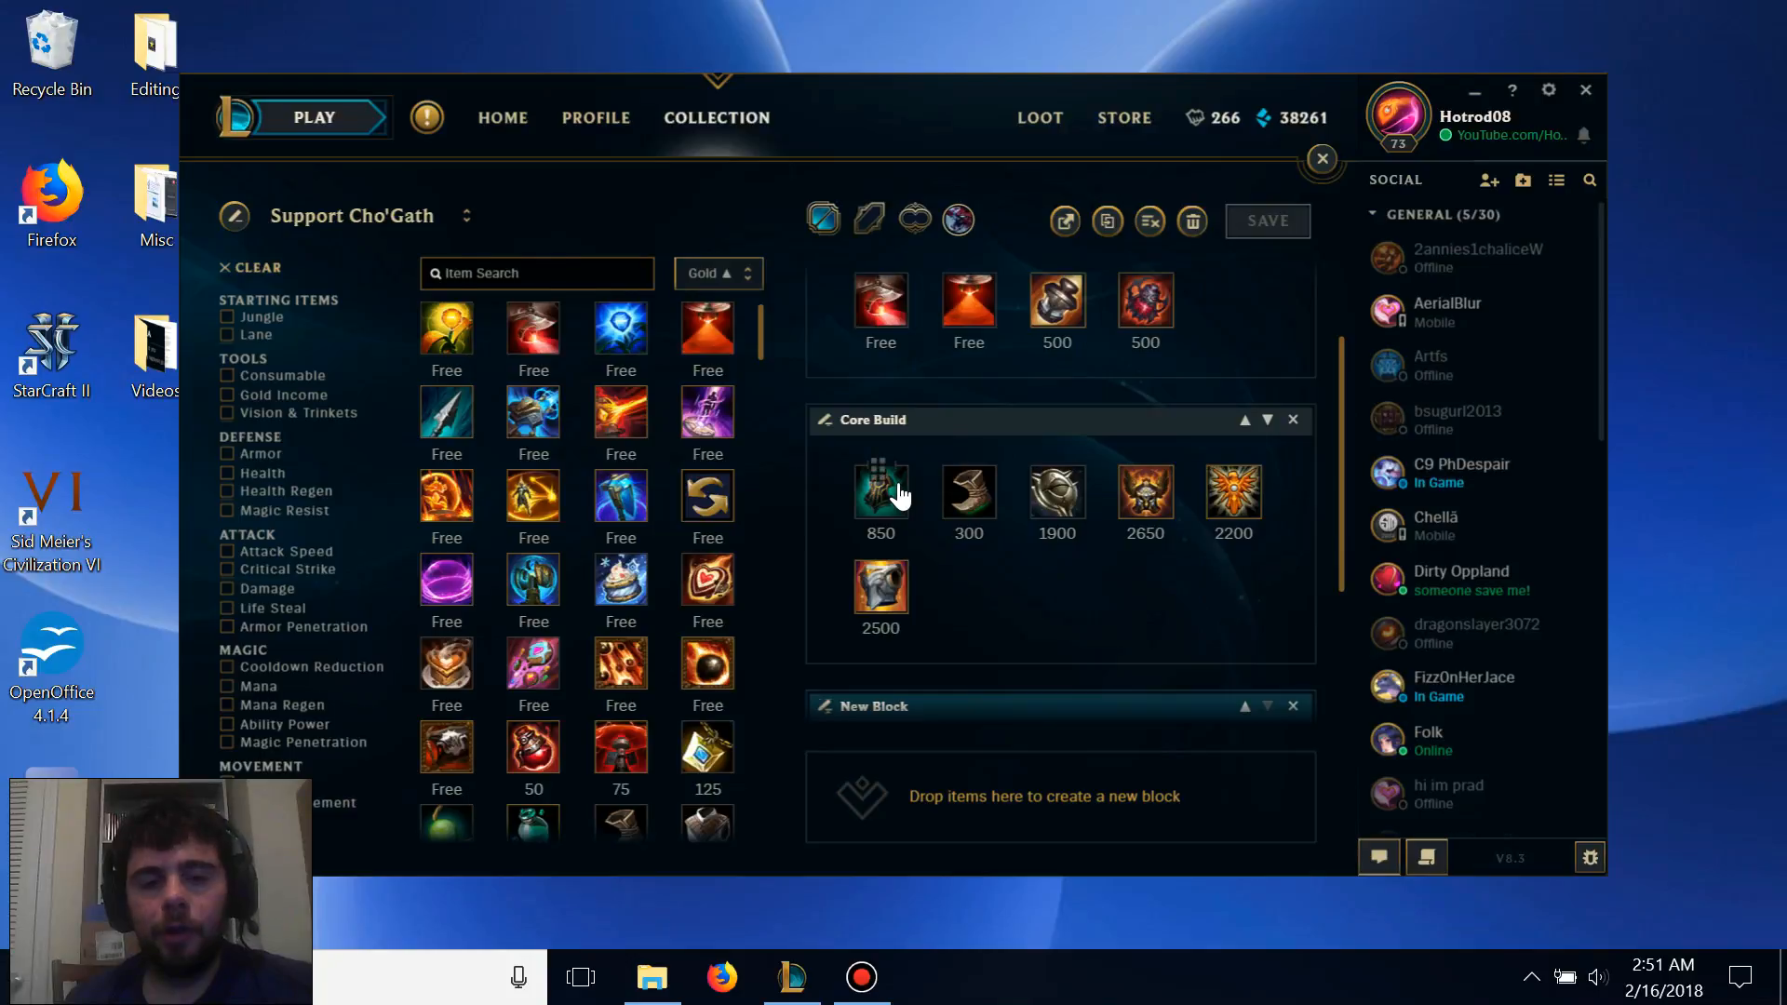
mouse_move(880, 492)
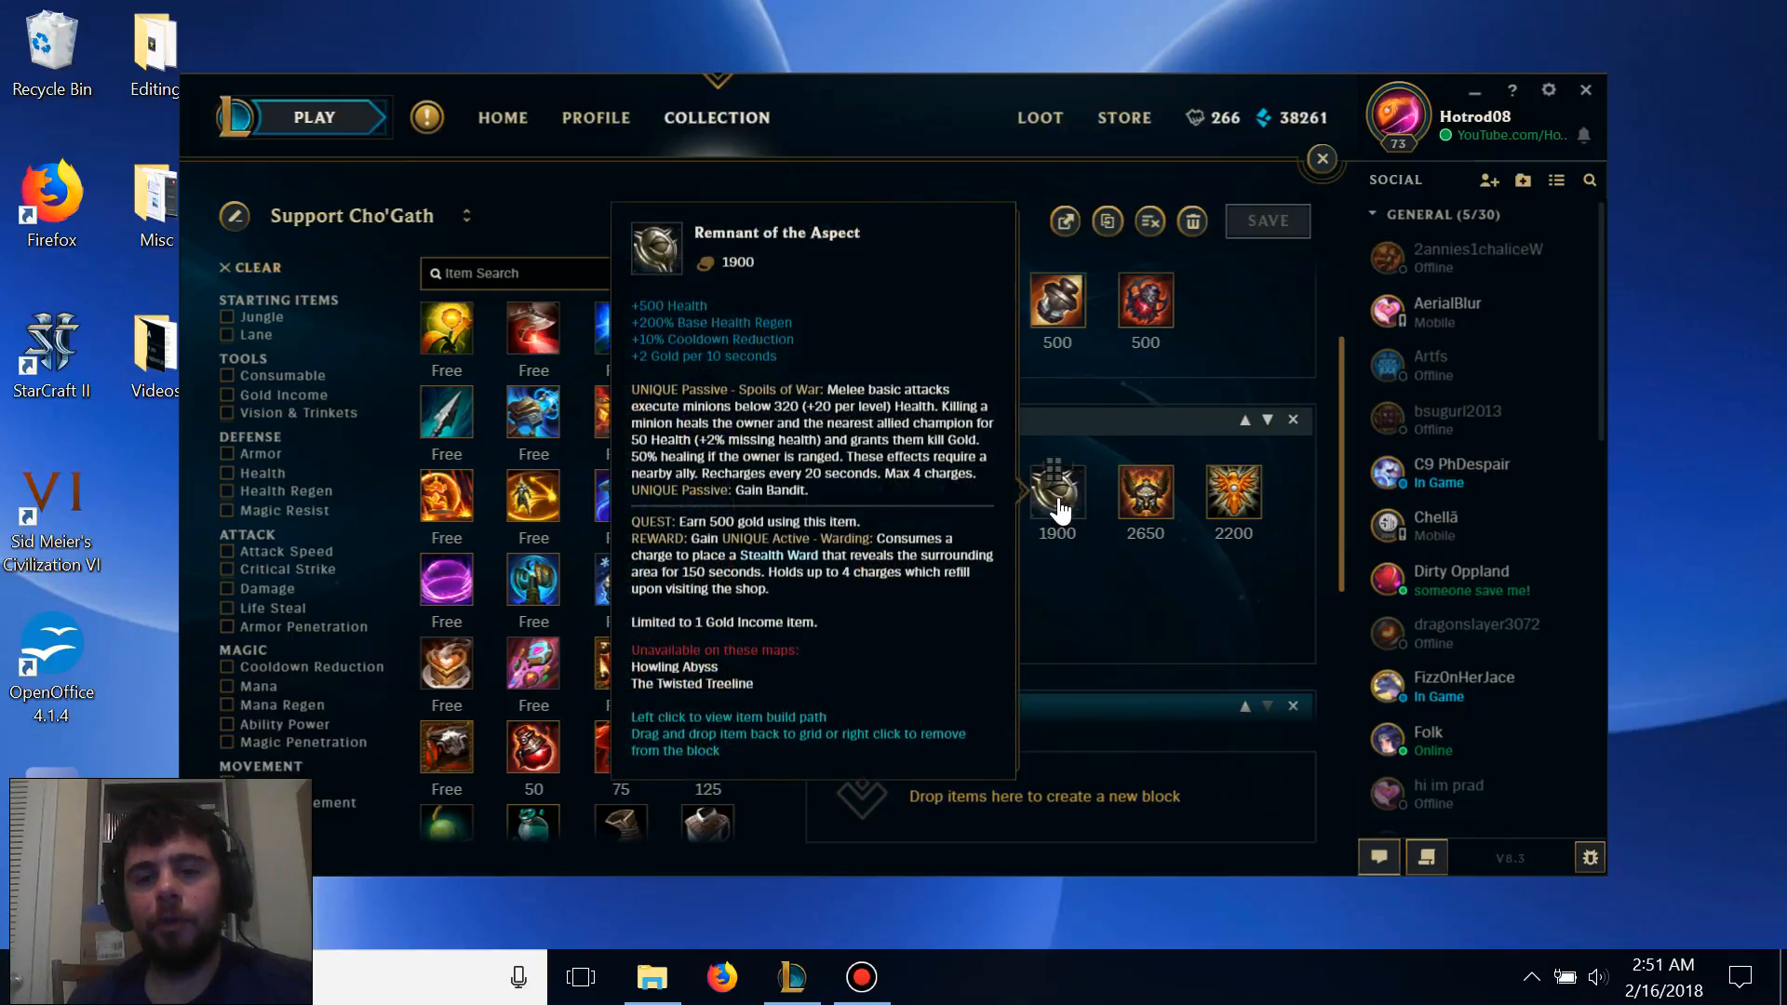
mouse_move(1083, 575)
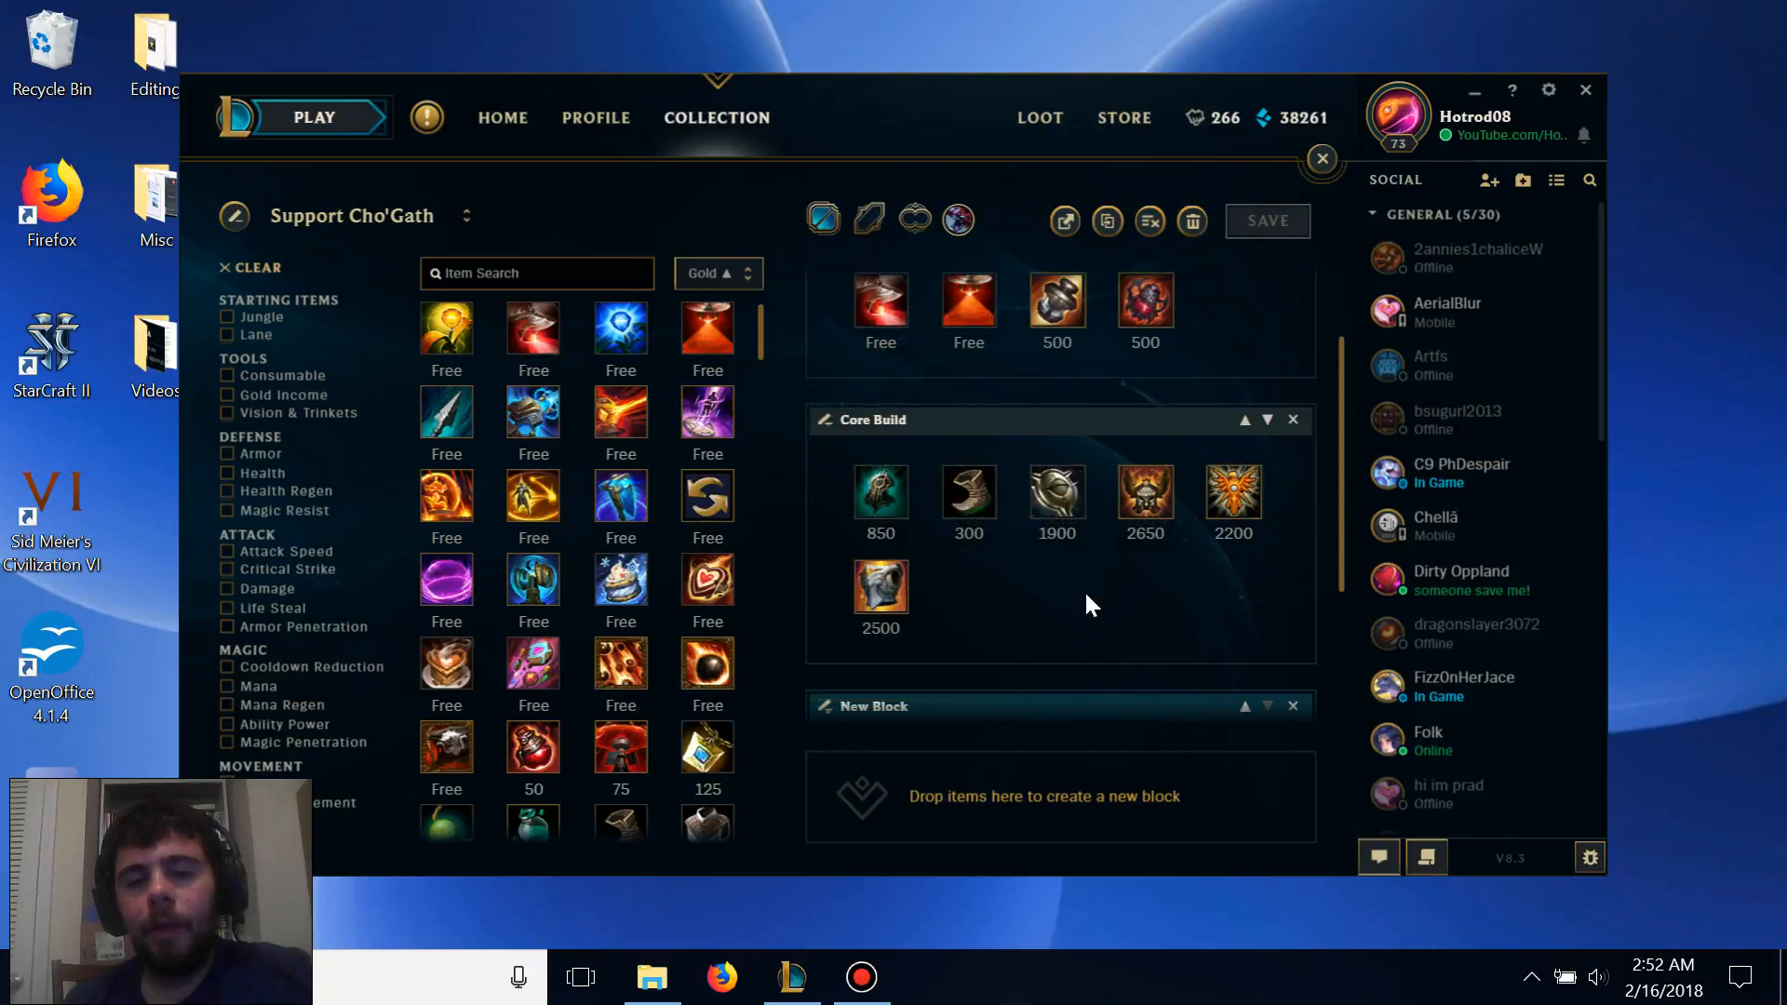
mouse_move(880, 587)
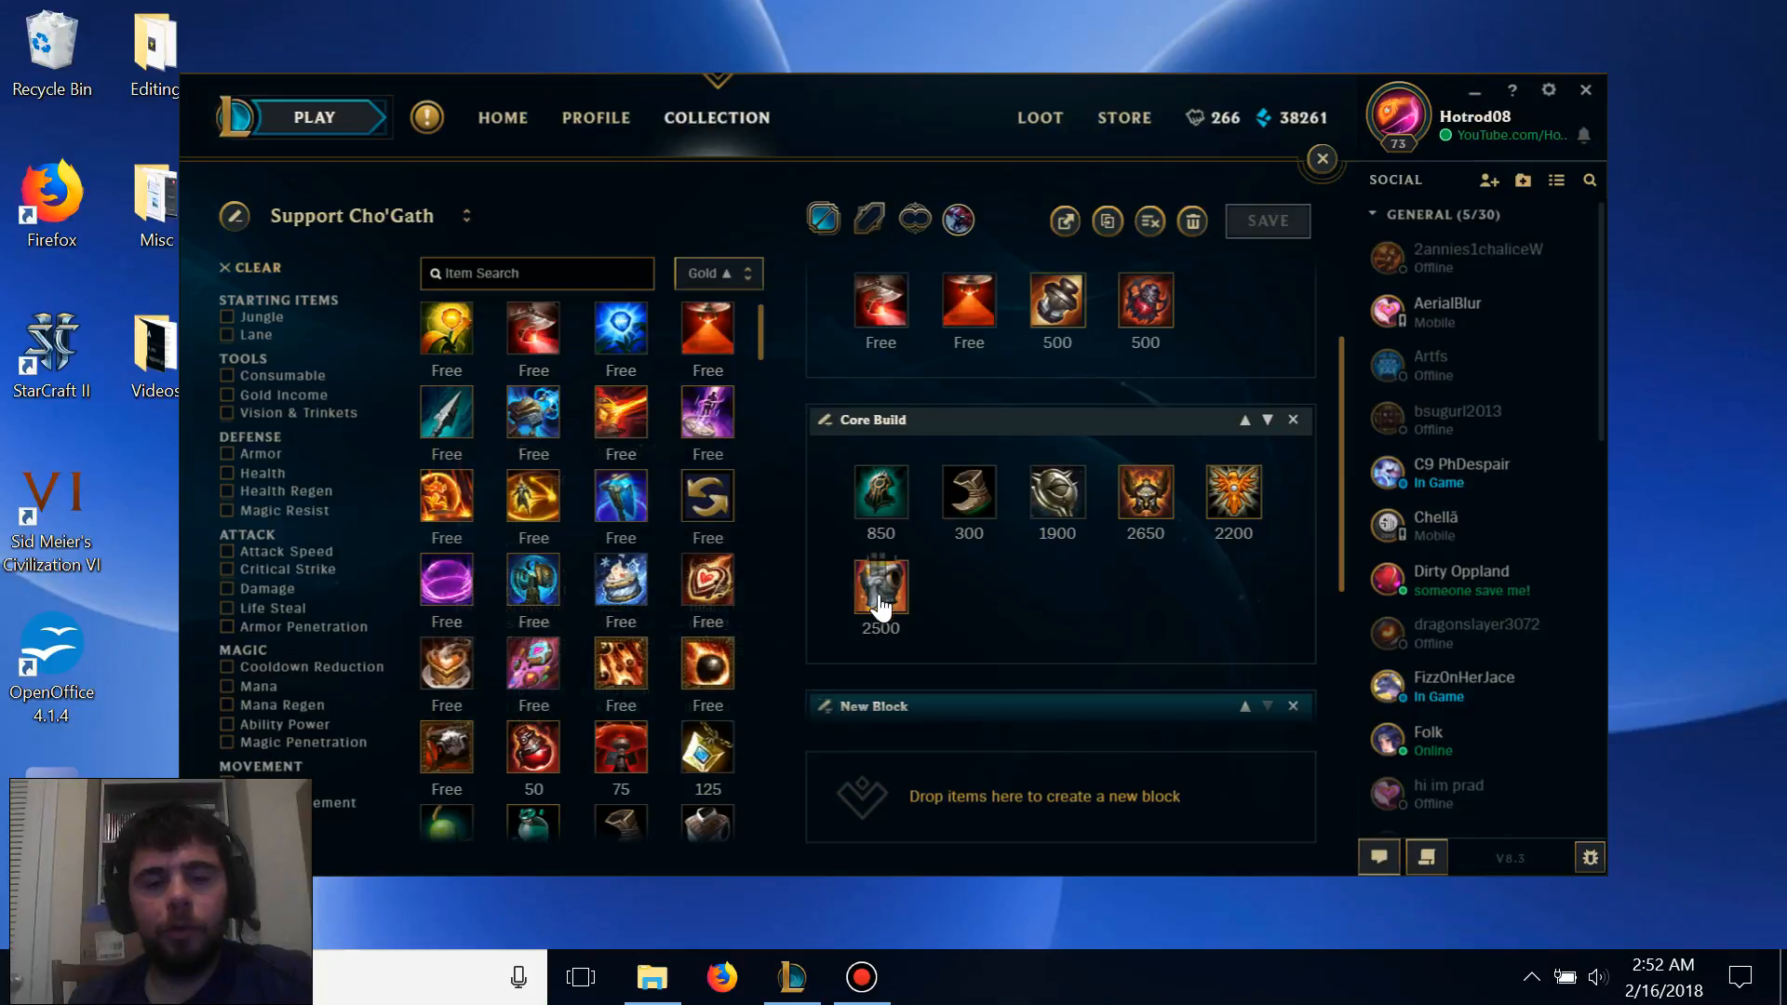
mouse_move(879, 589)
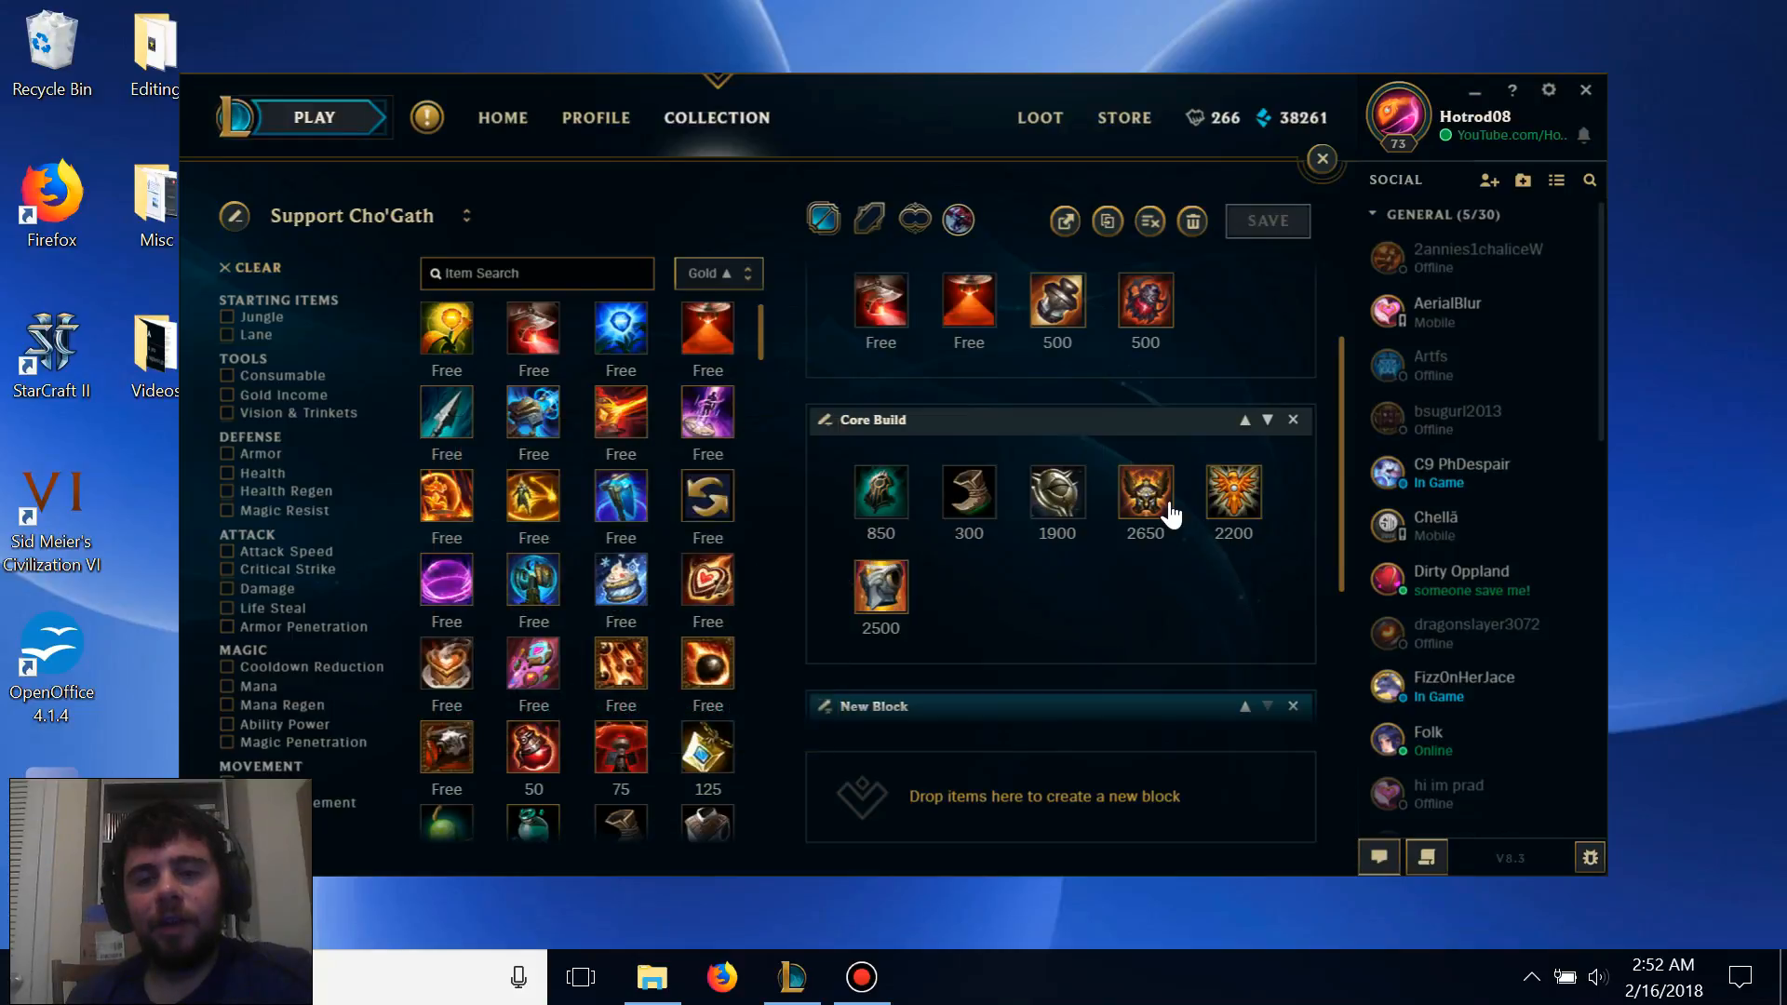
mouse_move(1146, 492)
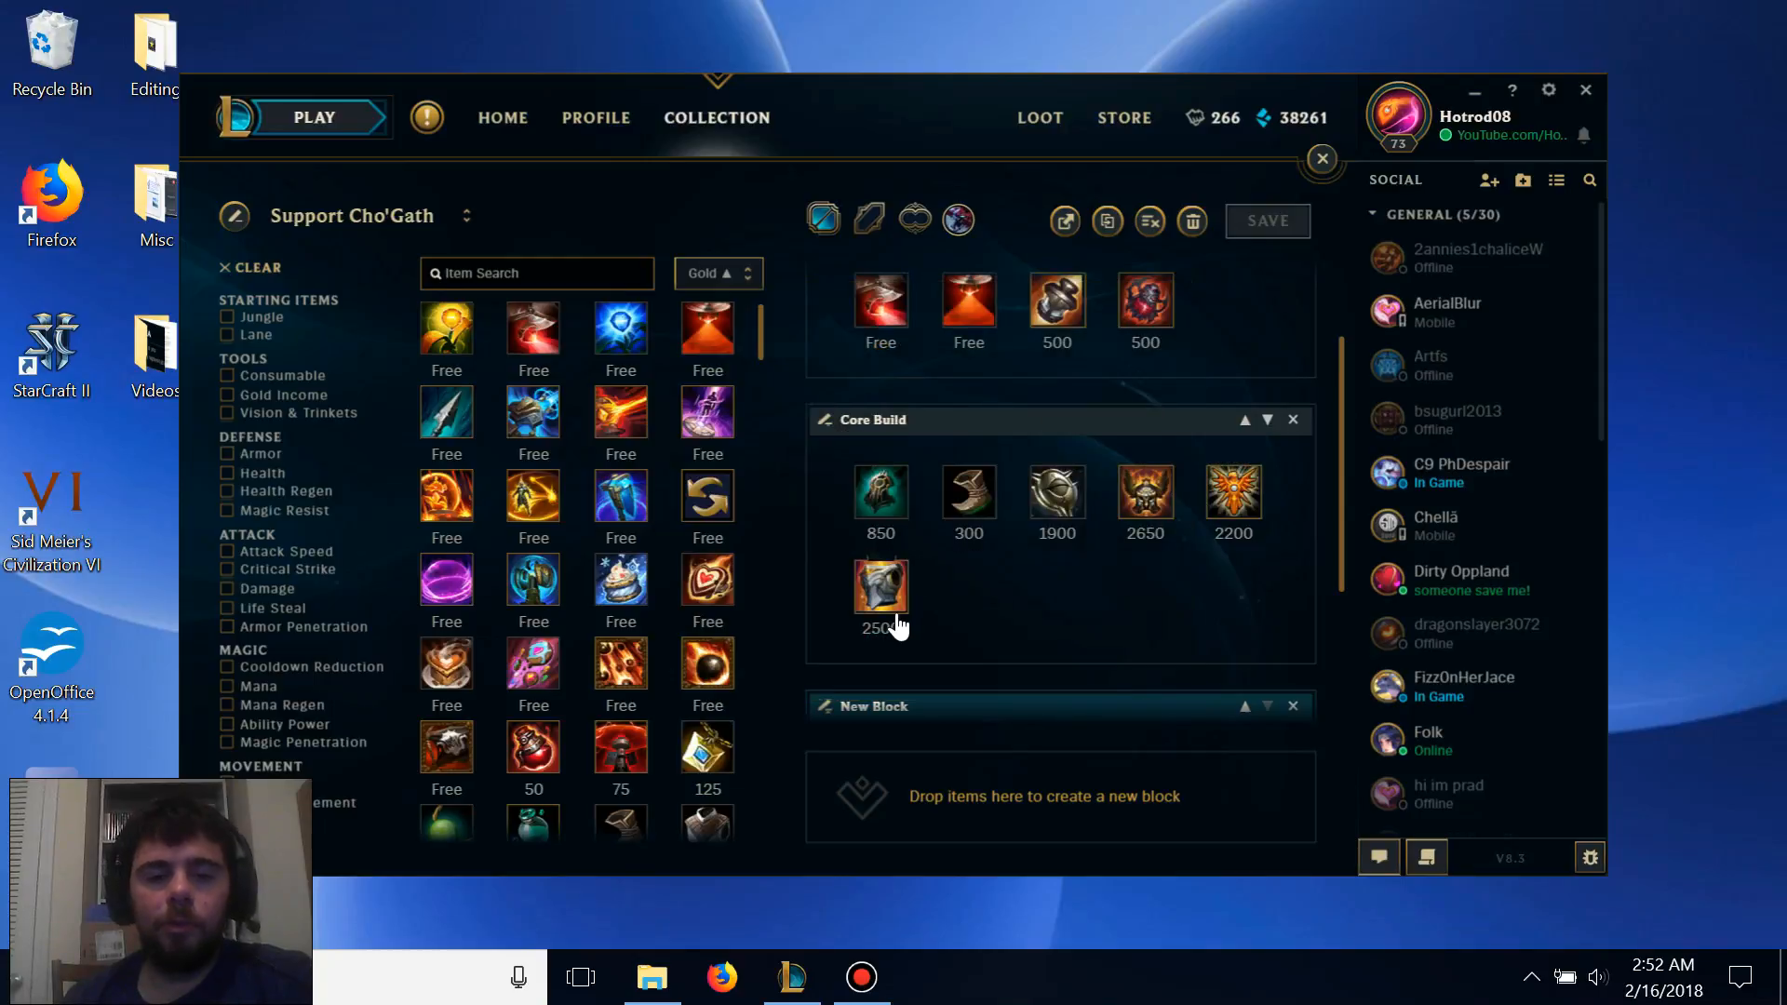
mouse_move(1144, 493)
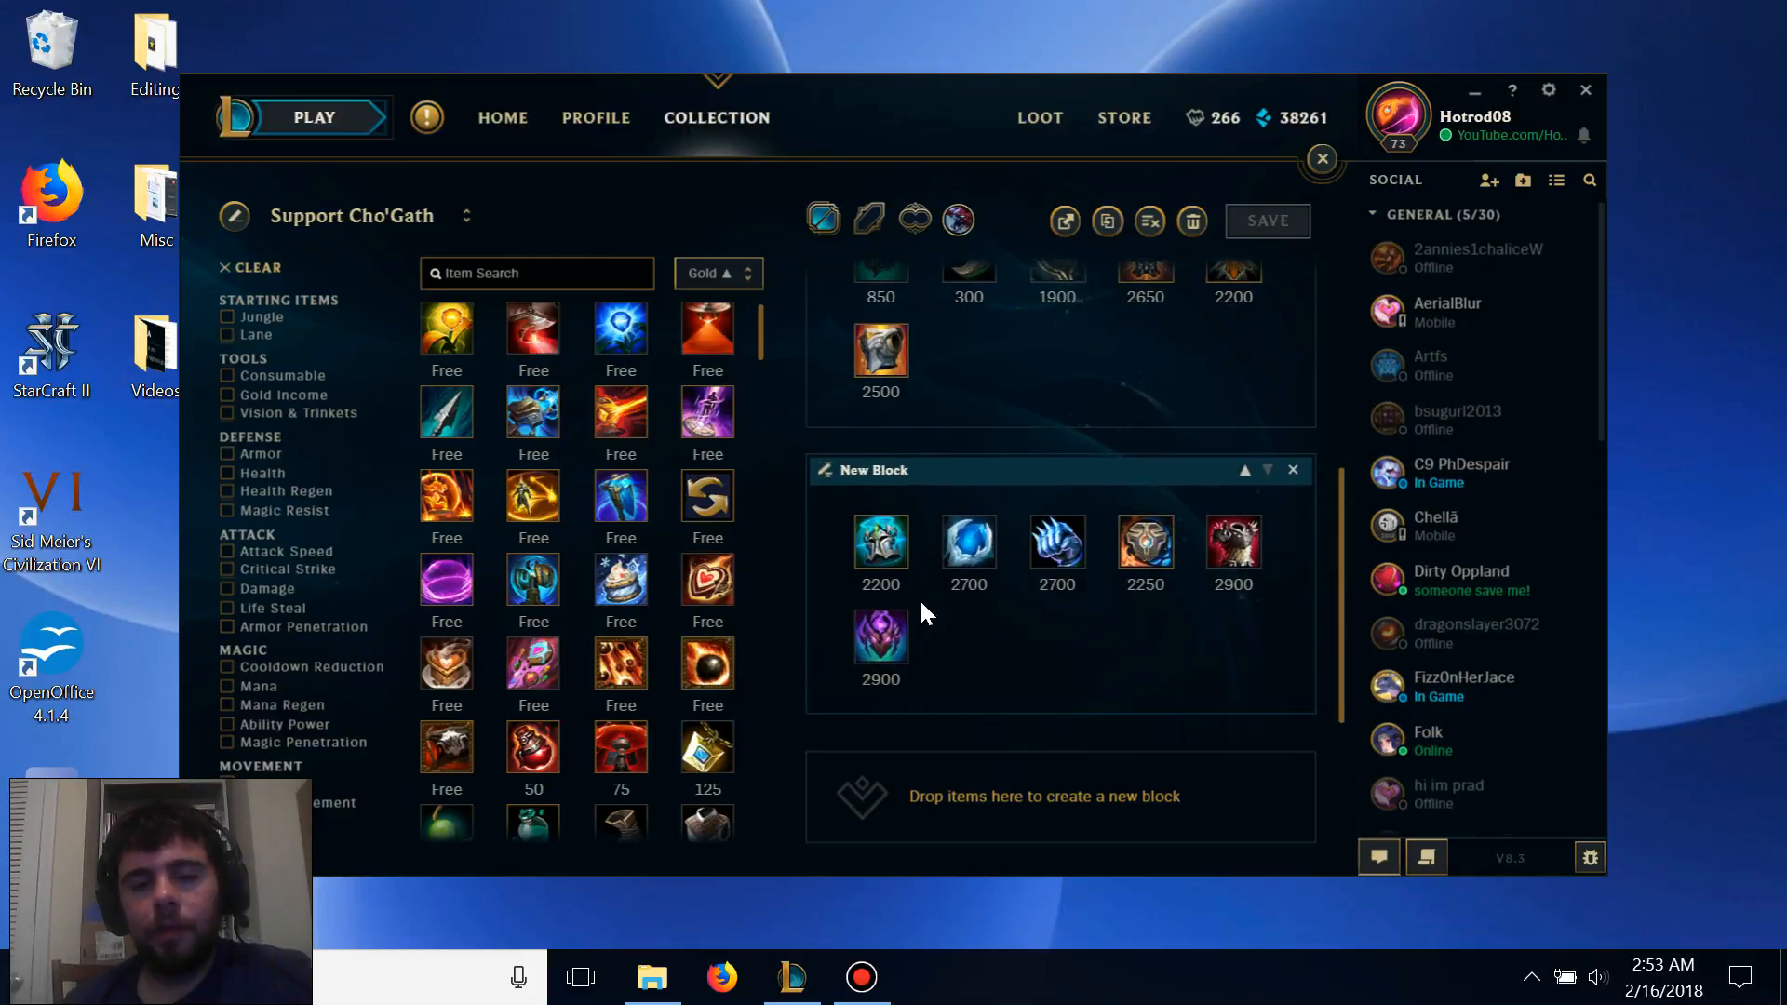
mouse_move(1214, 550)
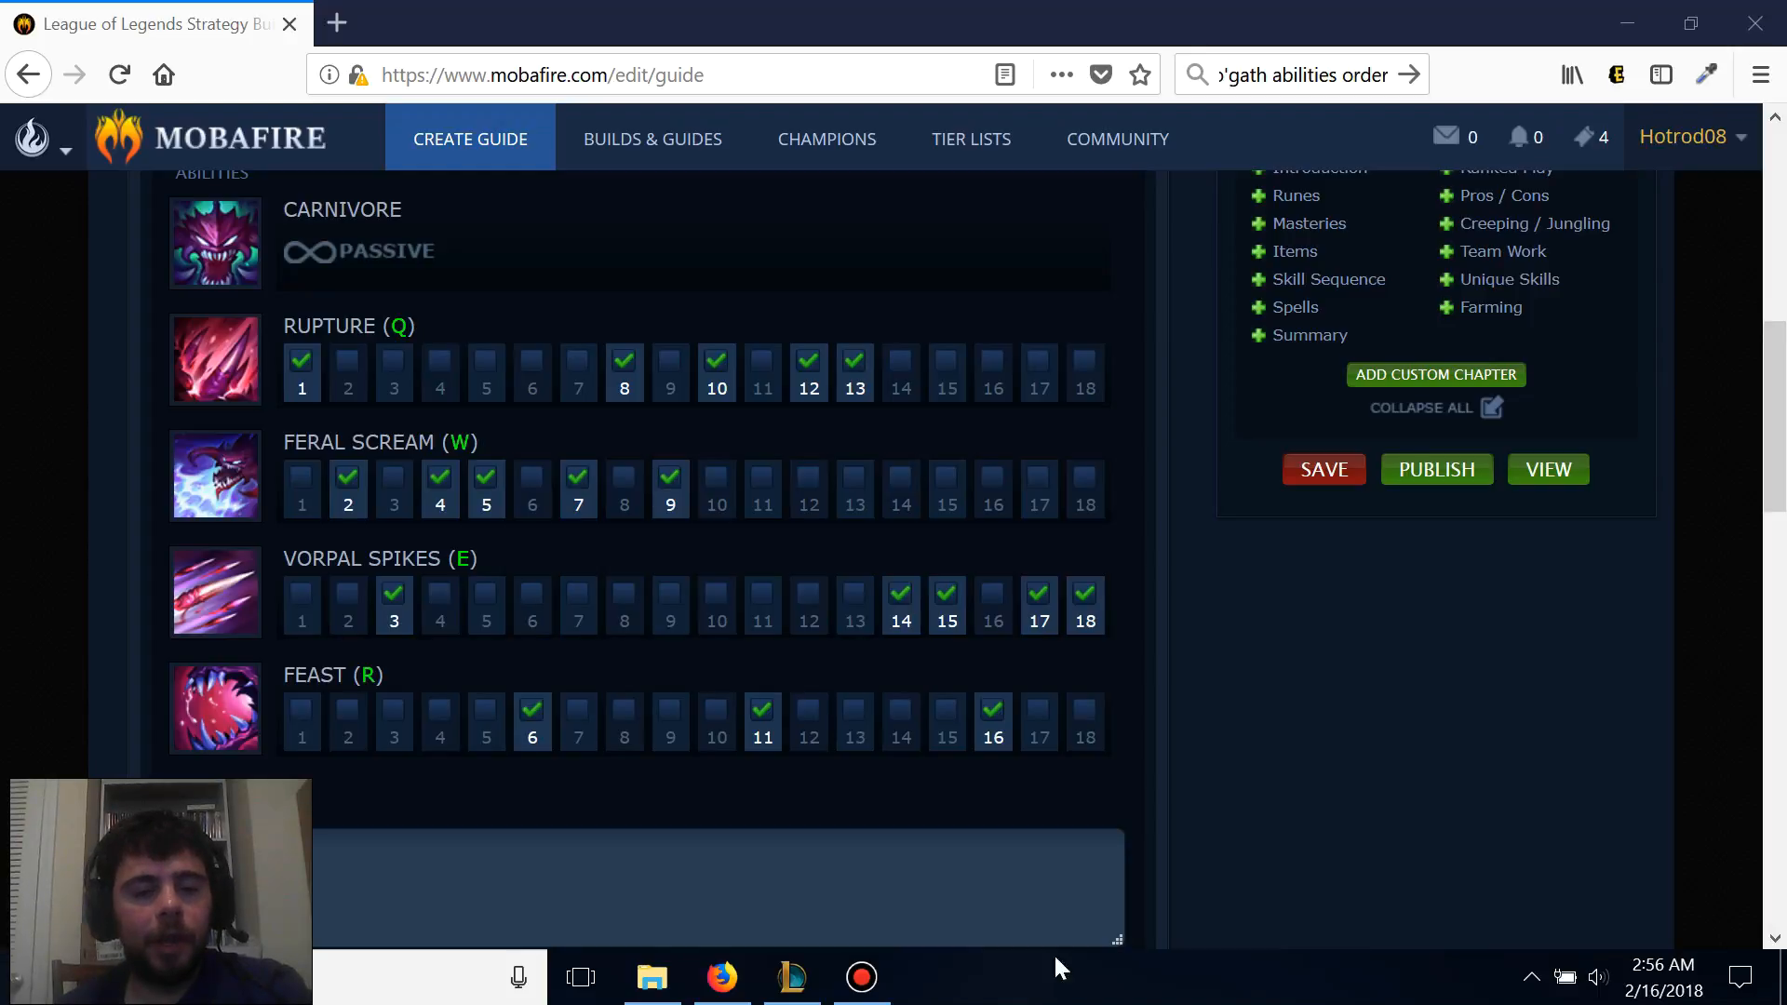
mouse_move(302, 388)
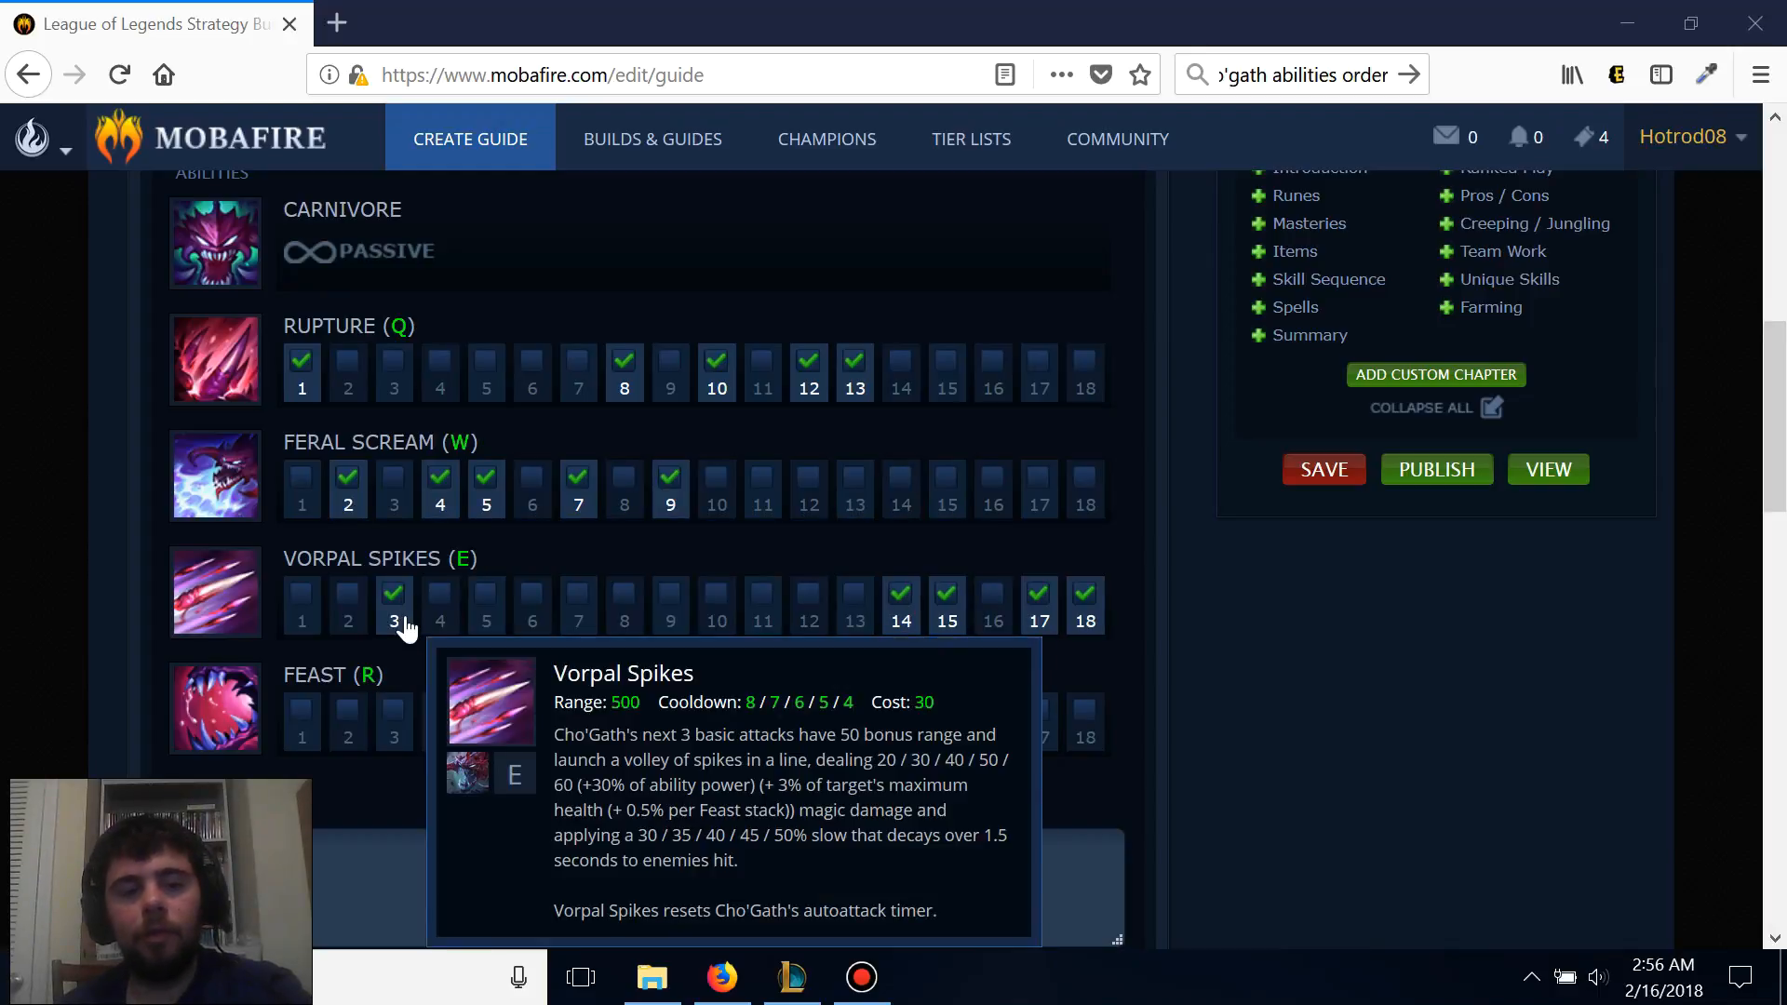
mouse_move(376, 503)
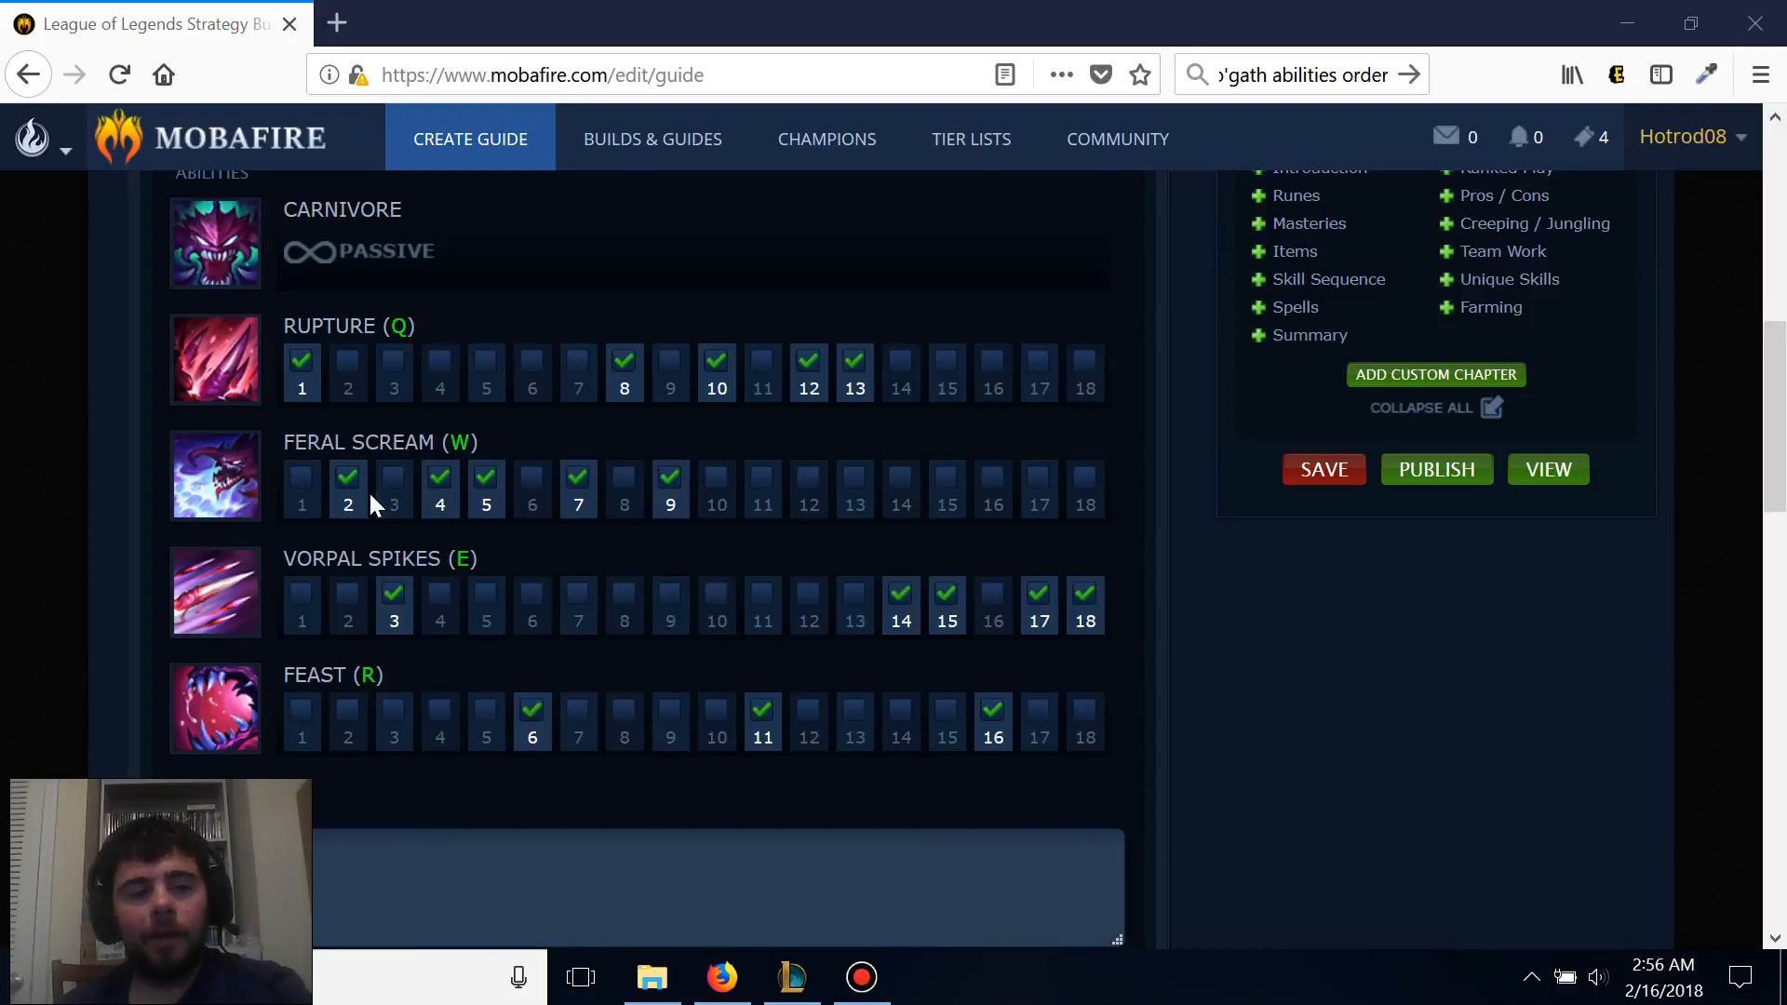
mouse_move(644, 381)
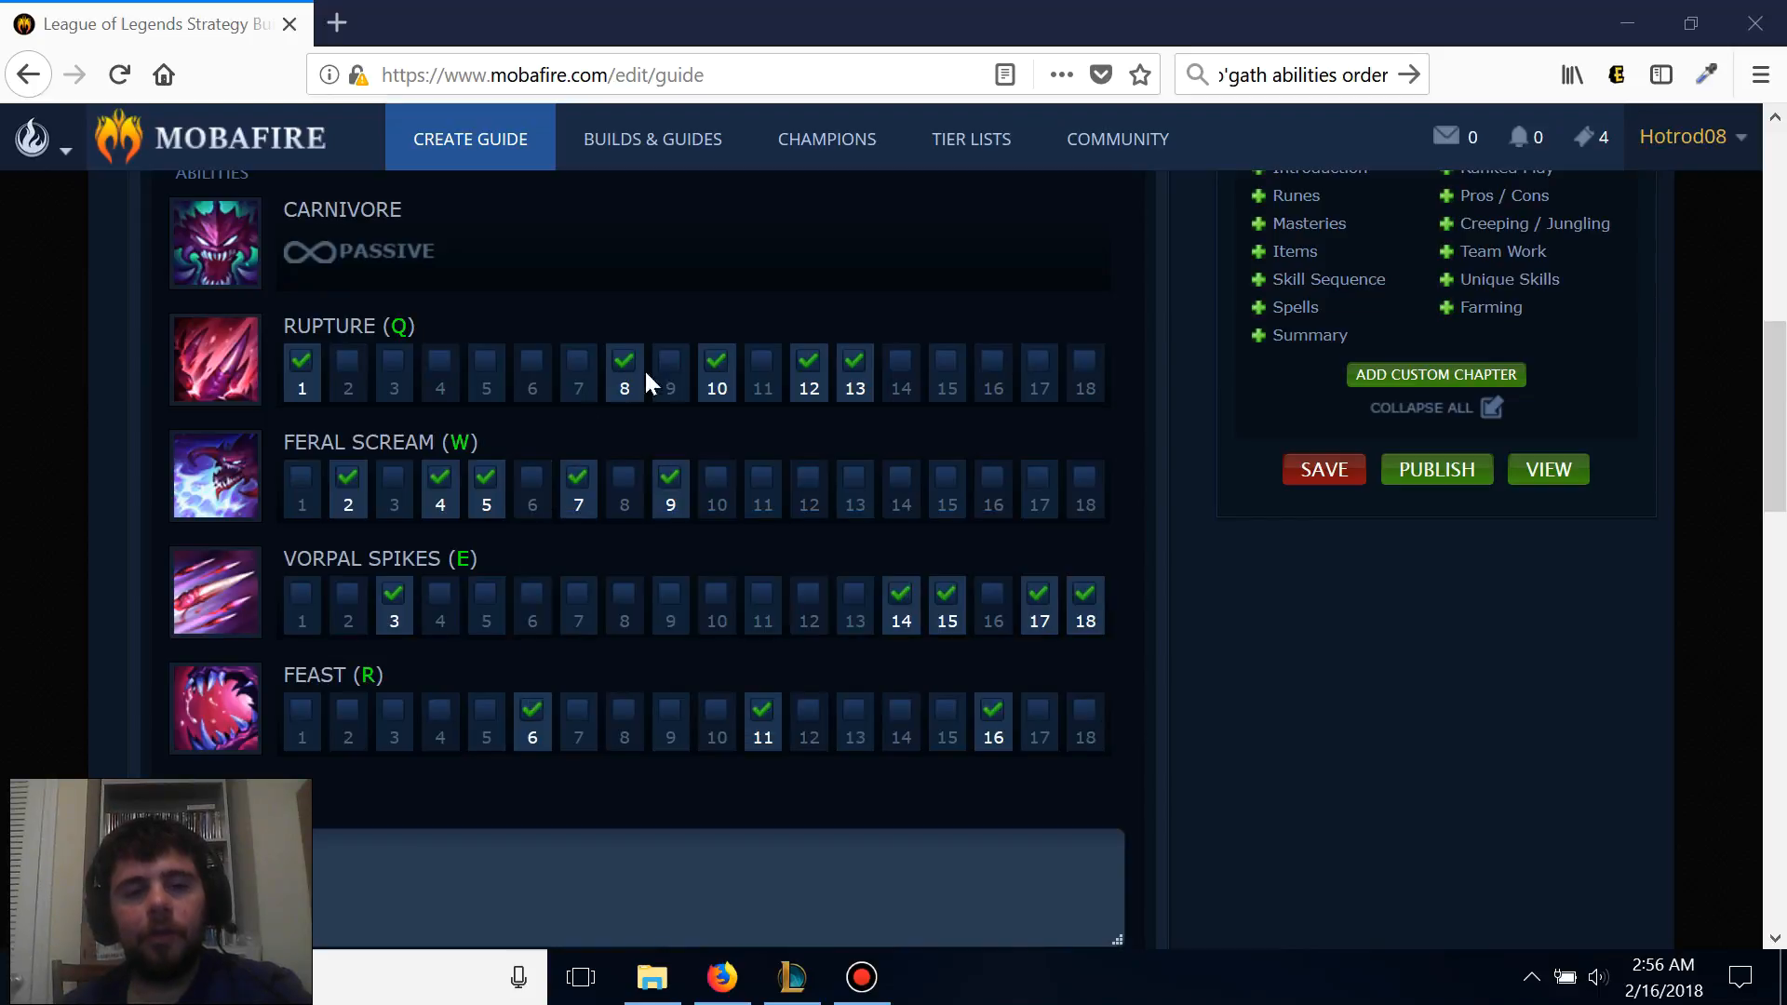
mouse_move(924, 621)
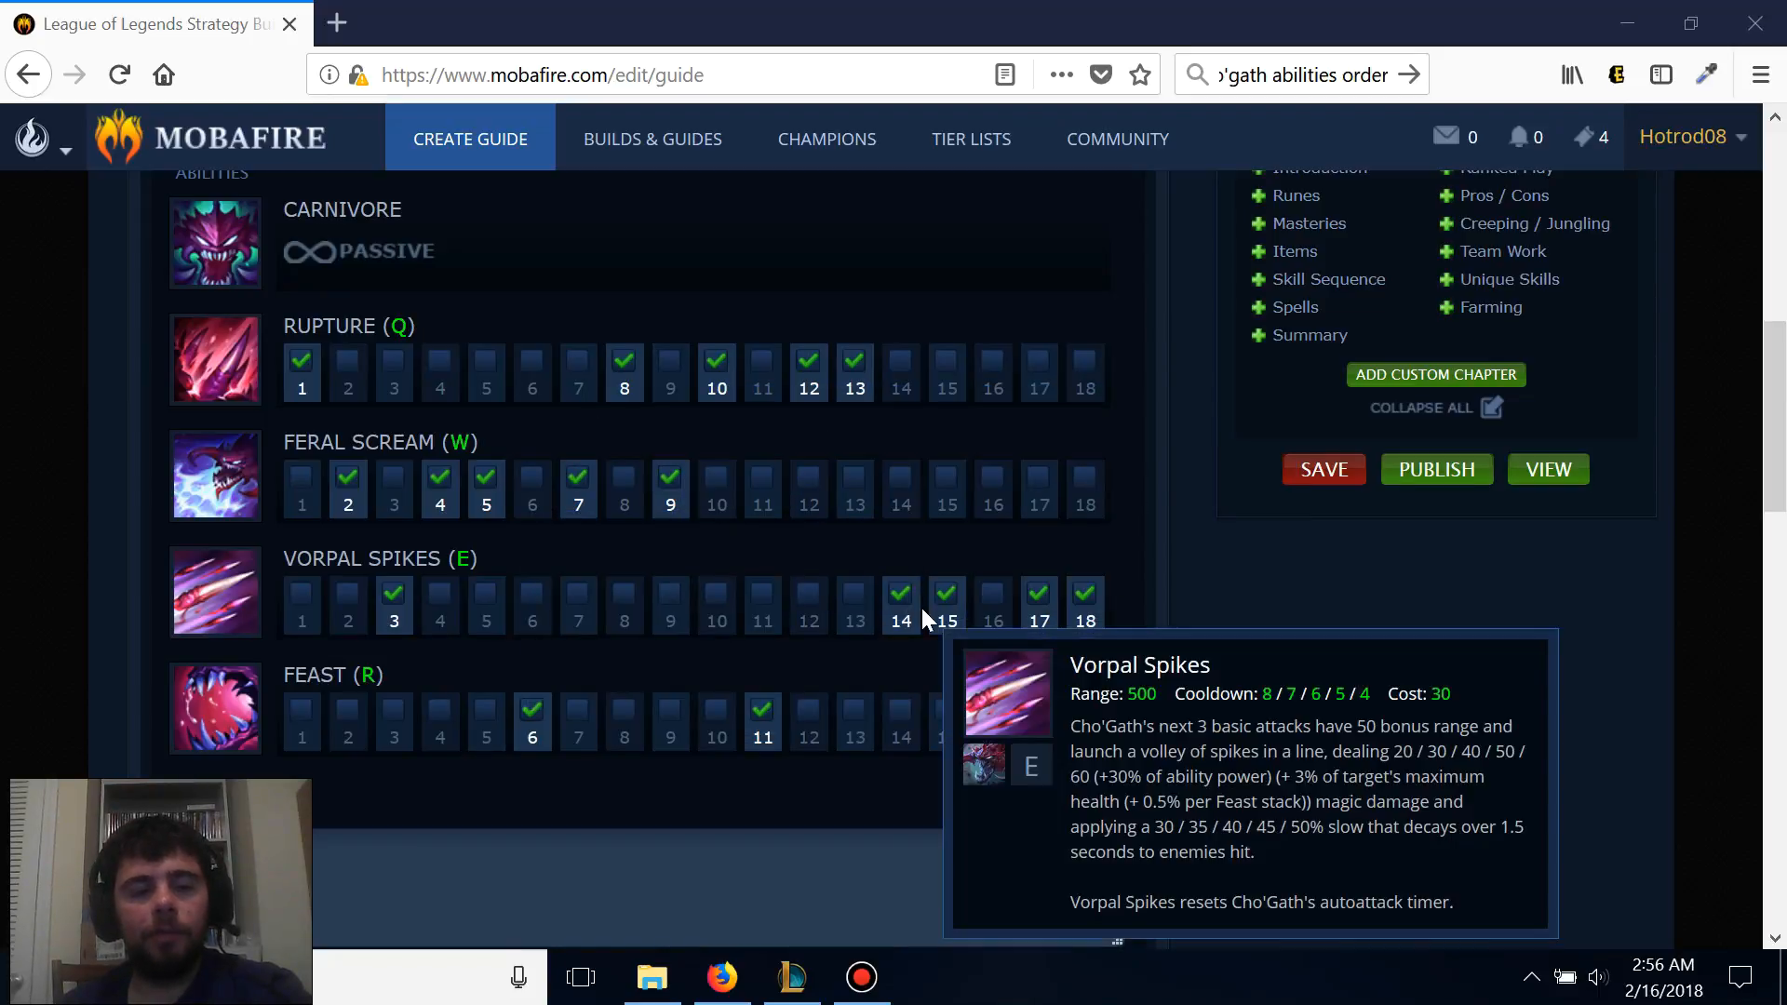